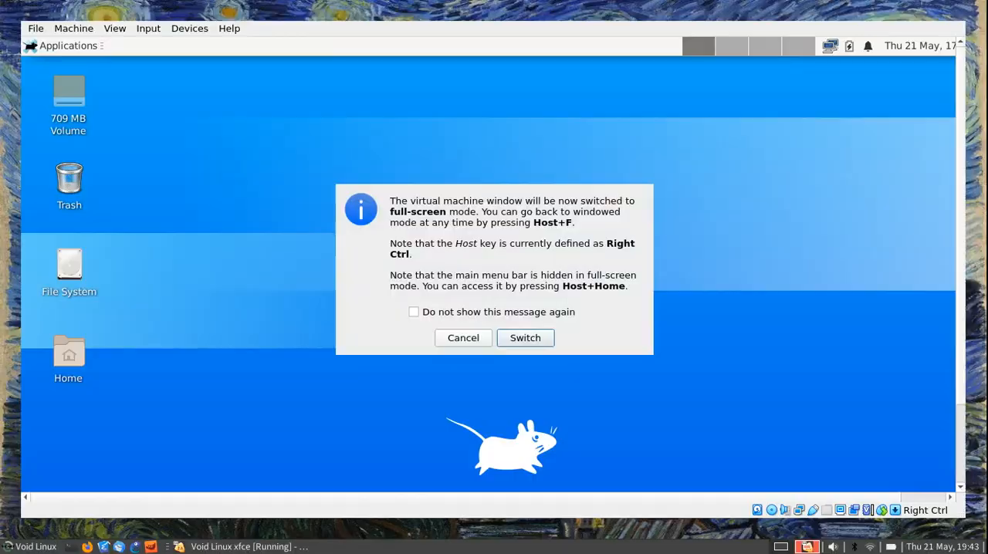
Confirm the VirtualBox notice so the Void Linux live desktop goes full-screen.
click(524, 338)
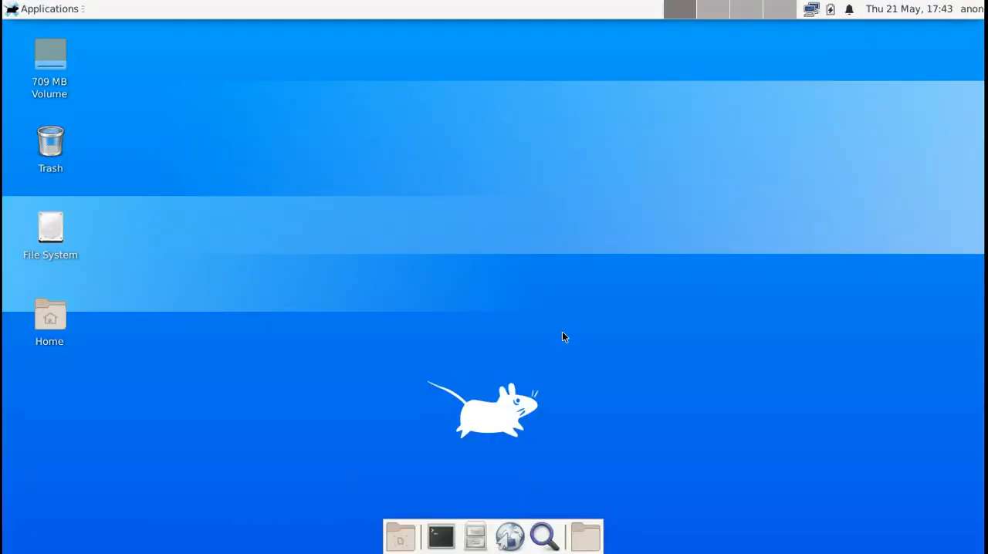
mouse_move(321, 84)
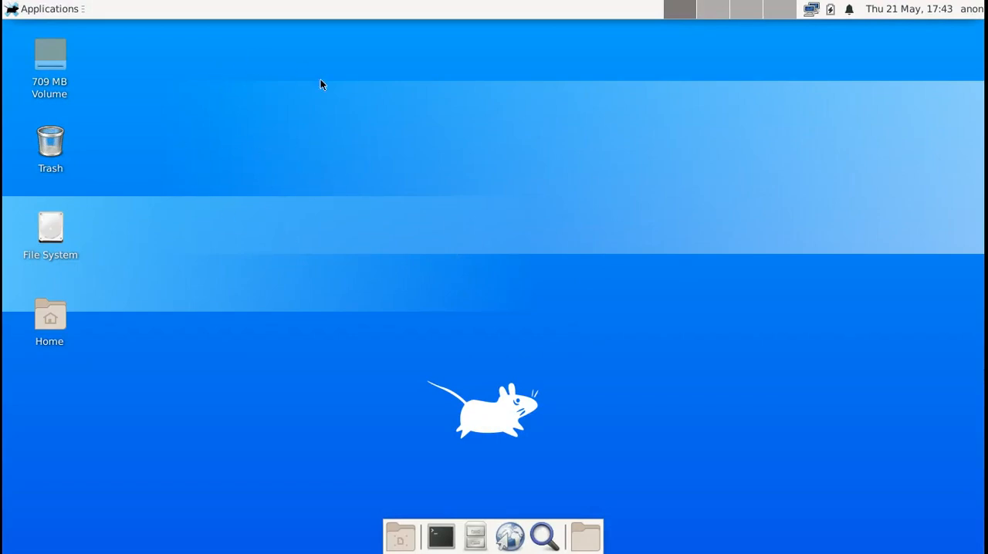
mouse_move(667, 416)
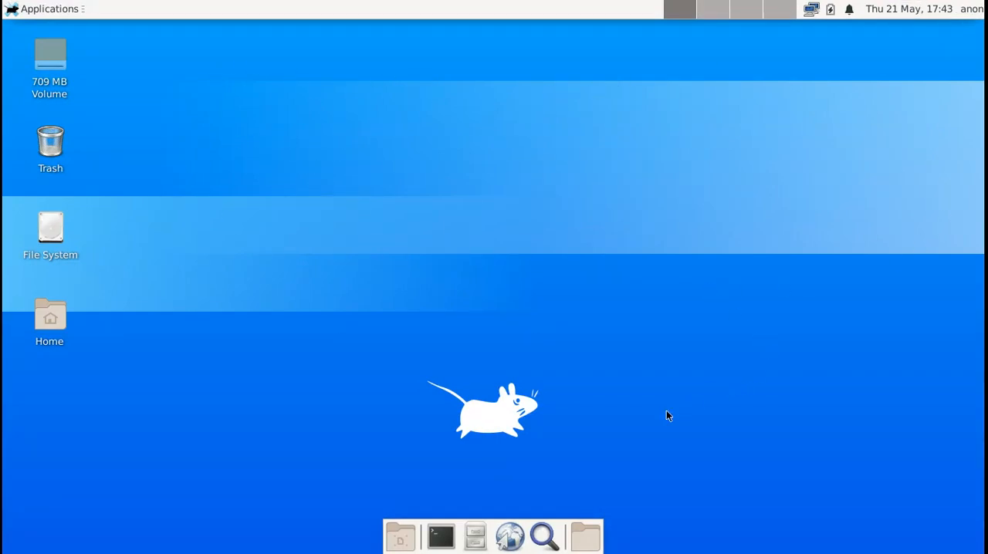
mouse_move(591, 466)
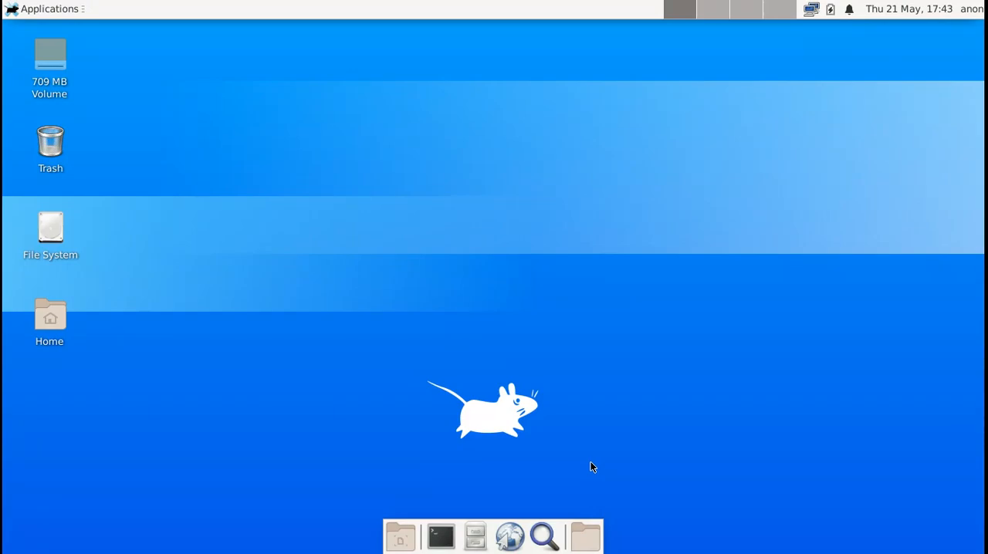
mouse_move(581, 468)
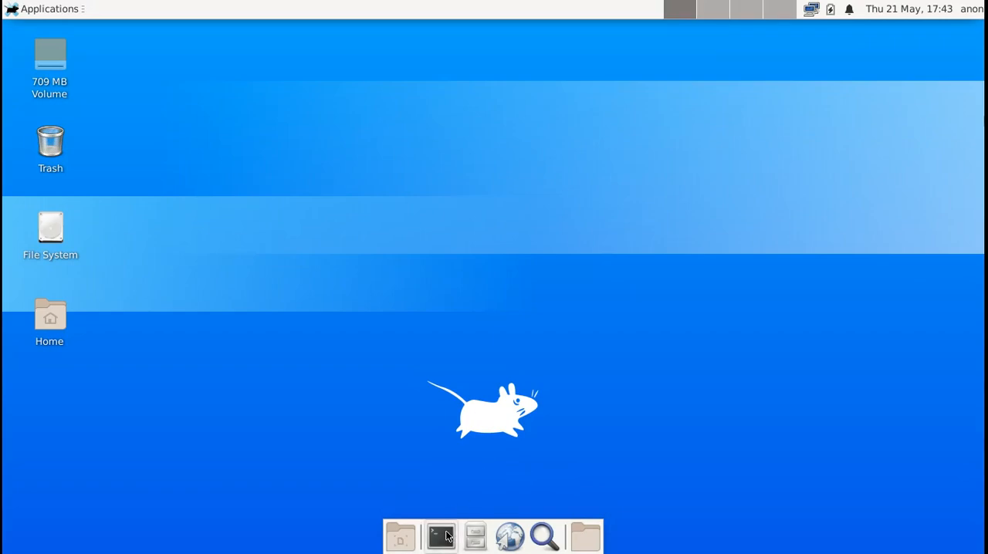
Open a terminal from the dock and run 'sudo void-installer'.
click(440, 536)
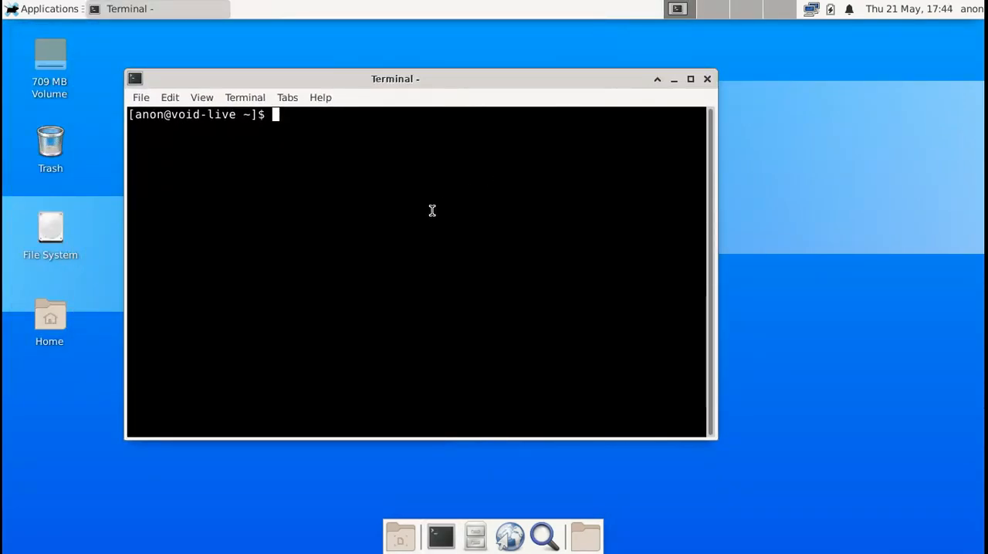
mouse_move(463, 202)
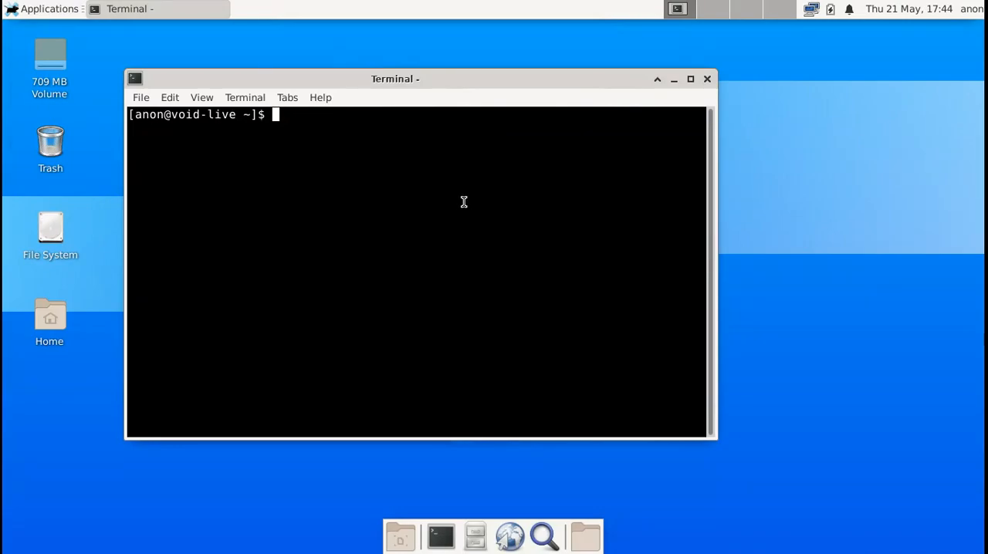
mouse_move(462, 160)
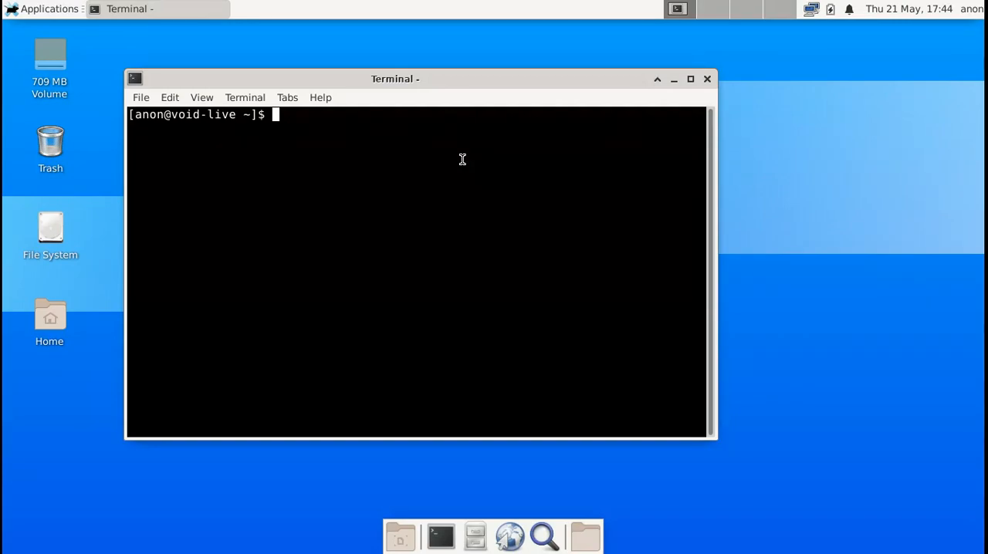
text(void)
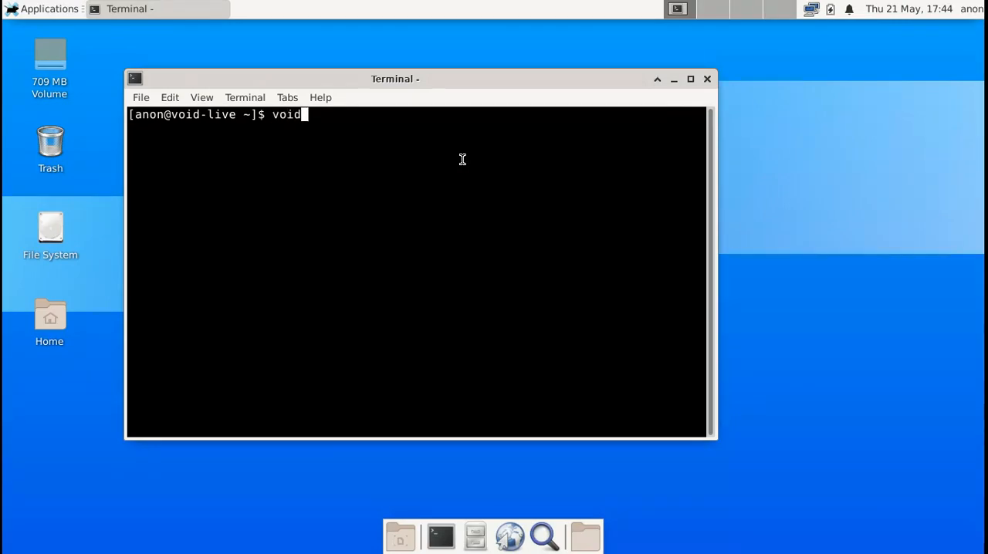
key(Return)
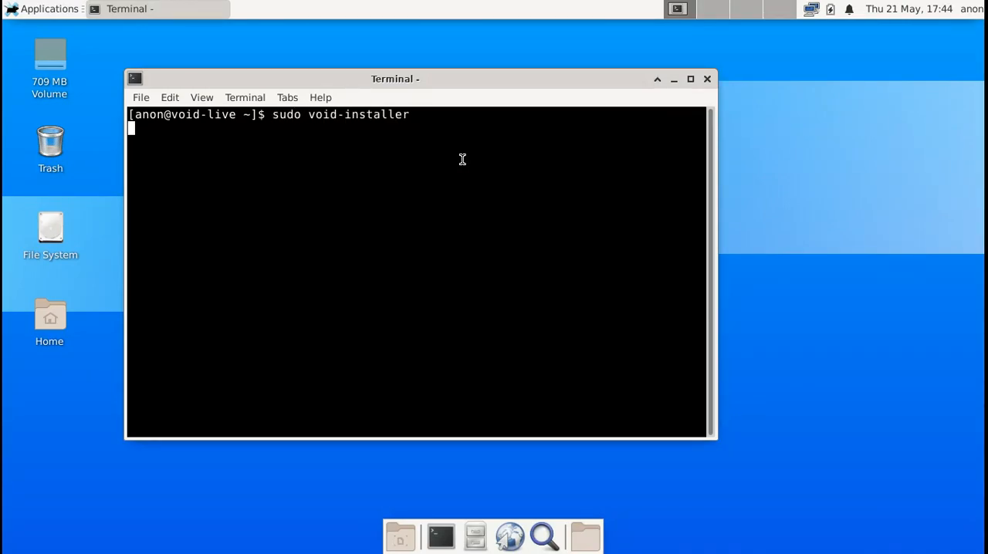
key(Return)
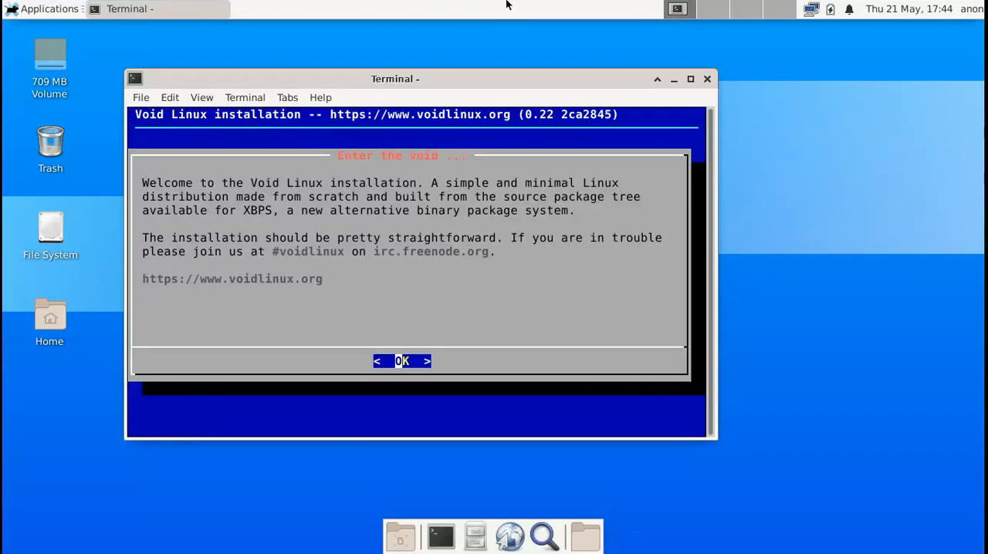
Maximize the terminal window and dismiss the 'Enter the void' welcome dialog.
click(690, 79)
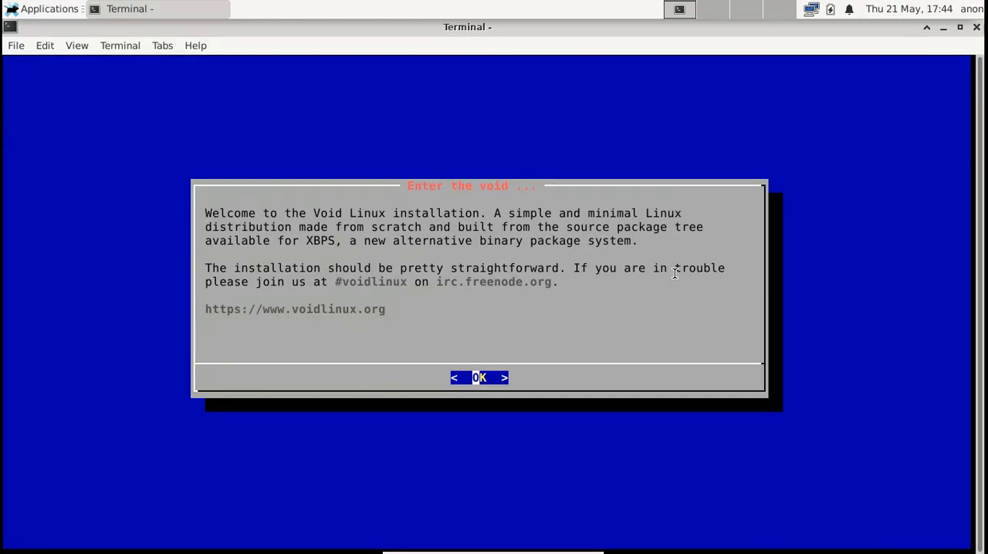
click(478, 377)
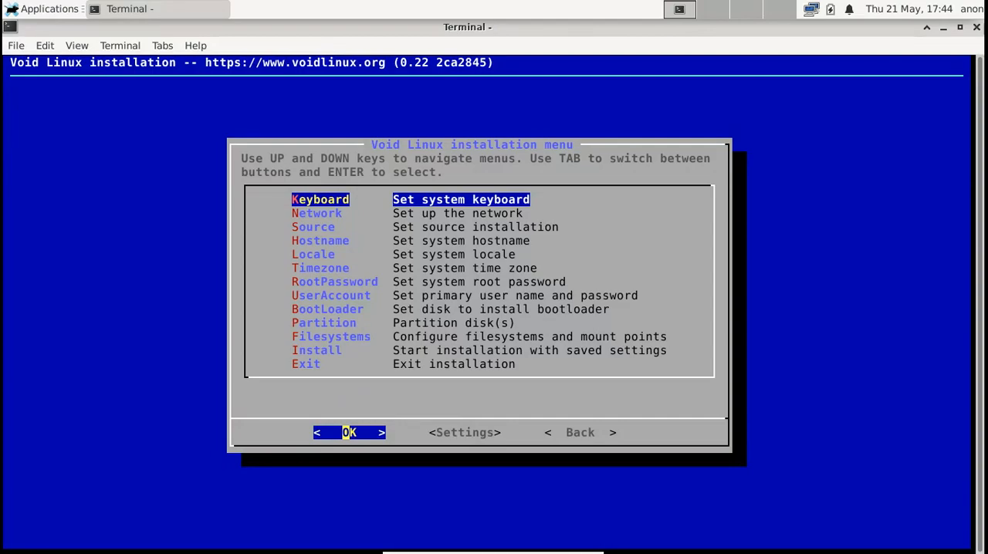
Pick the 'us' keymap from the Keyboard list.
key(Down)
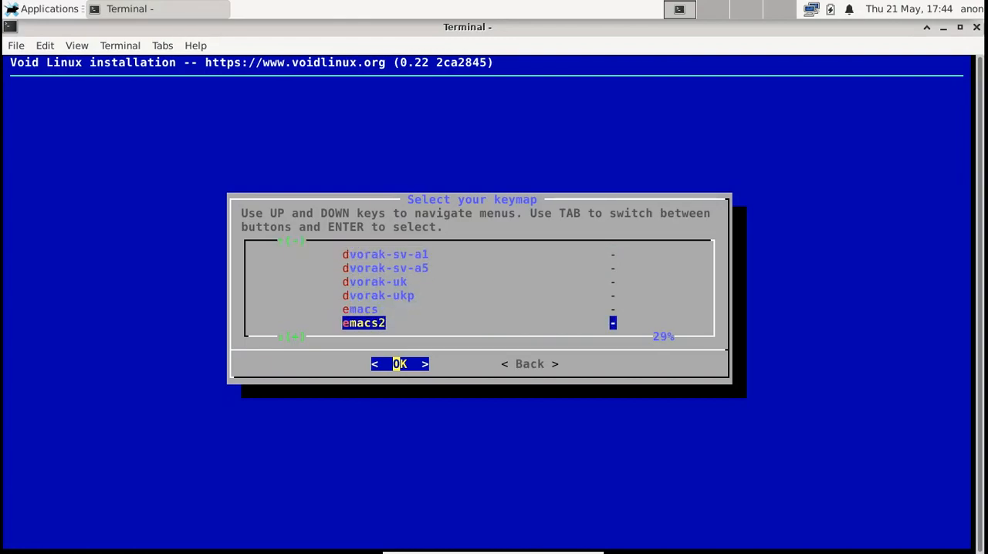
scroll(down, 3)
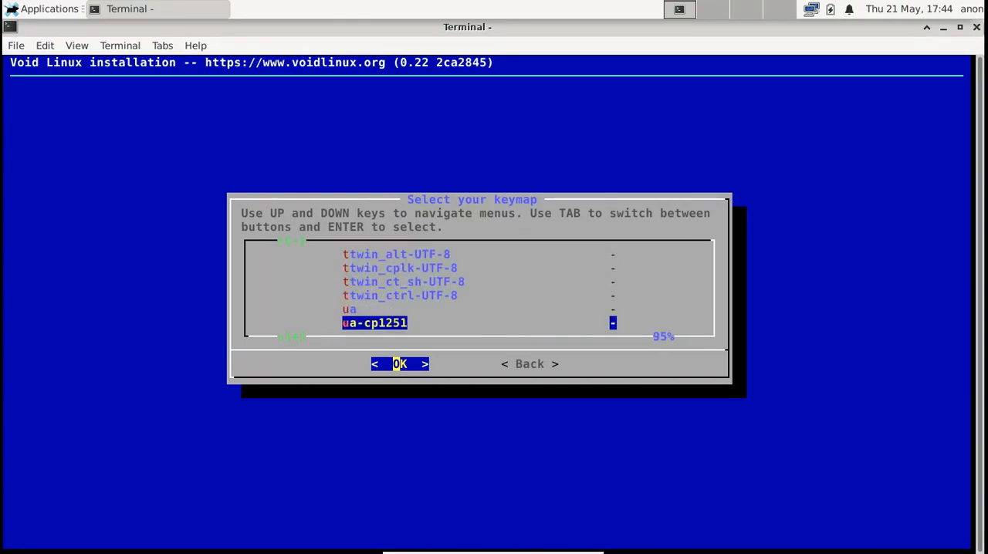
scroll(down, 3)
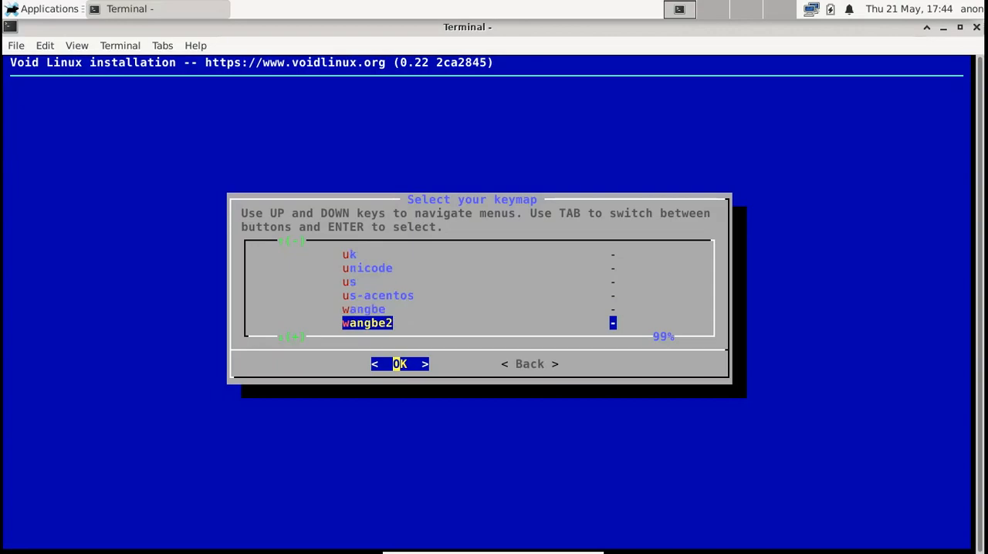
key(Up)
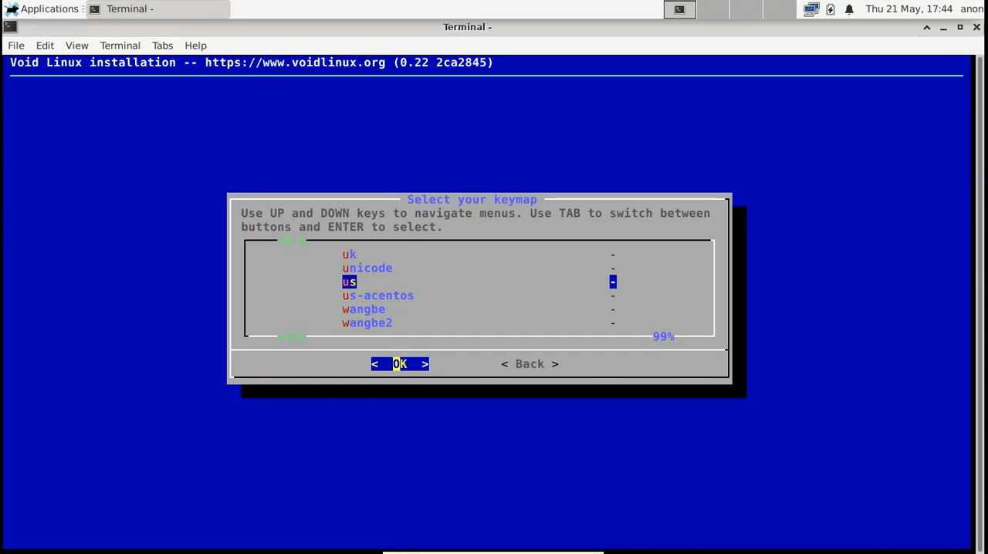
click(400, 364)
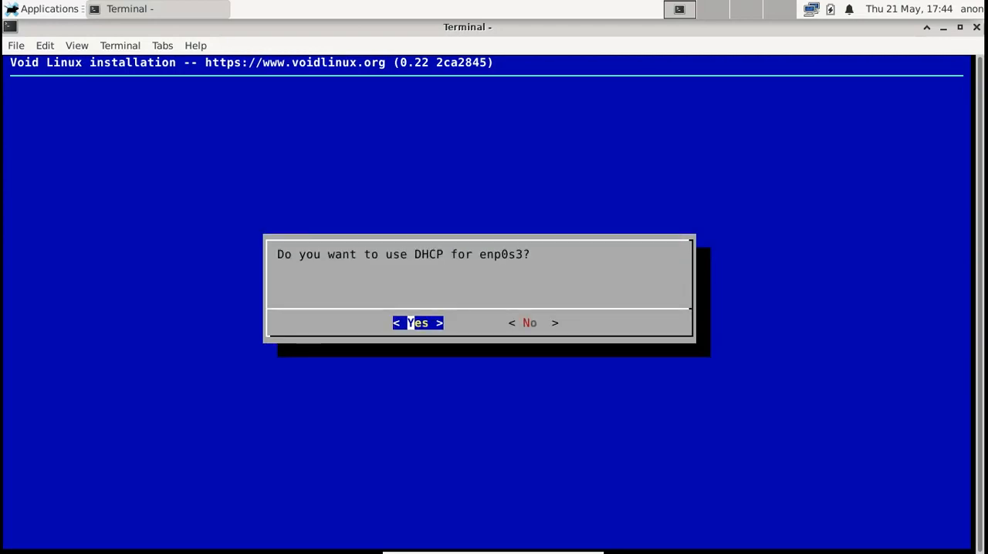
Accept DHCP for enp0s3 and choose the Local ISO image as installation source.
click(418, 323)
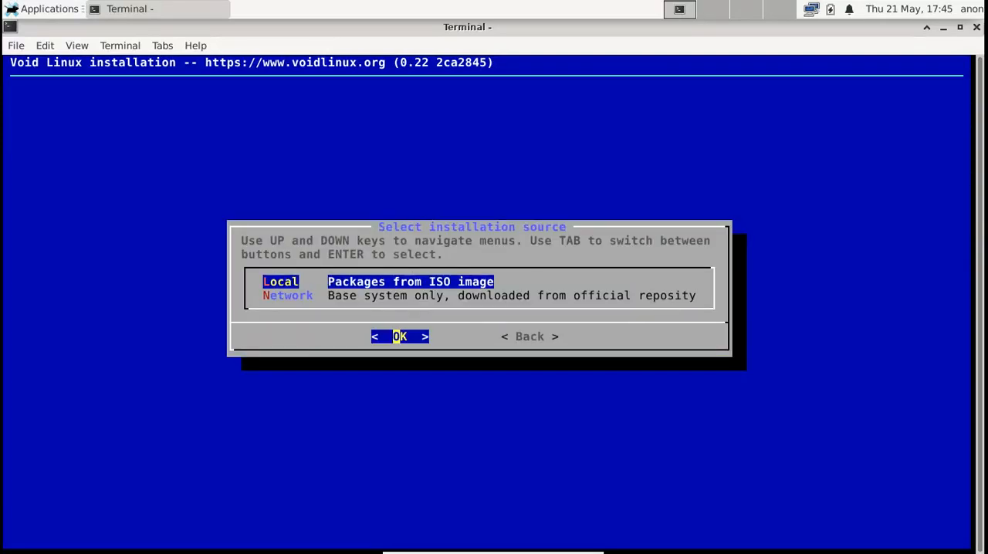
key(Down)
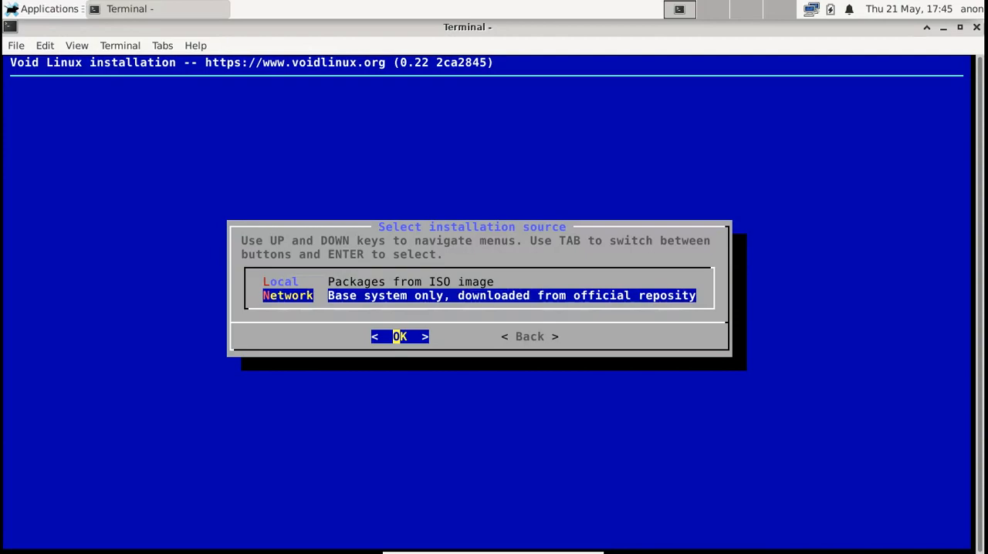
key(Up)
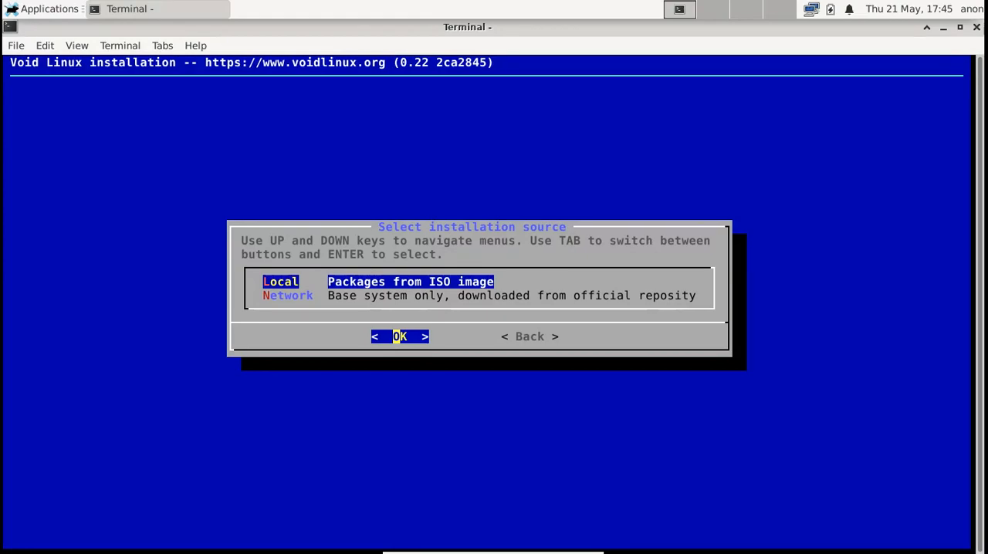
key(Return)
text(vo)
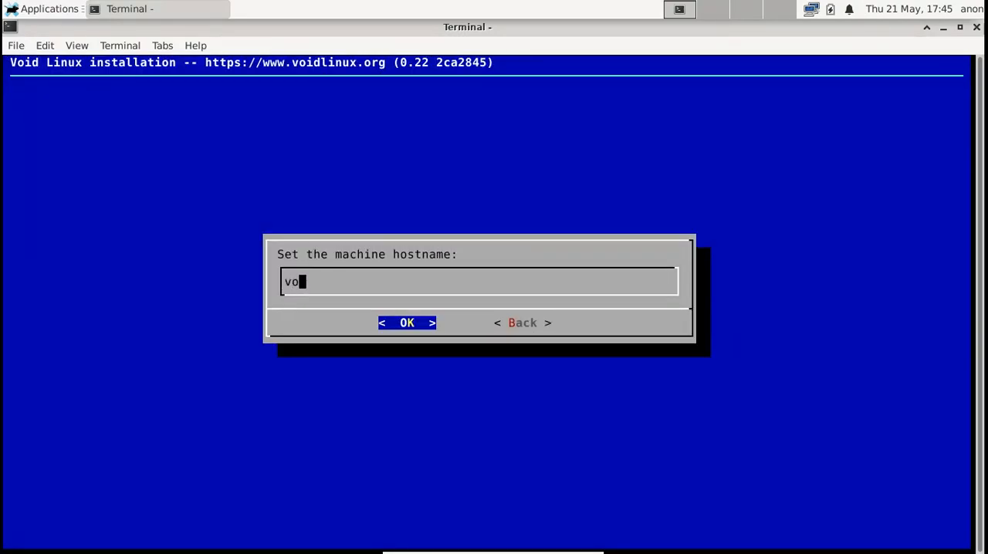
Set the hostname to 'void' and choose a system locale.
text(id)
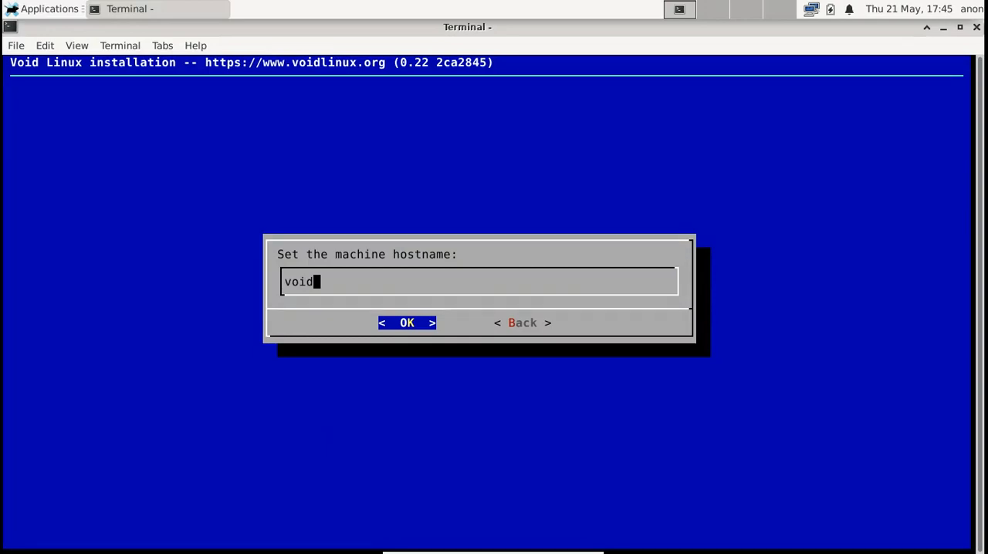
click(406, 322)
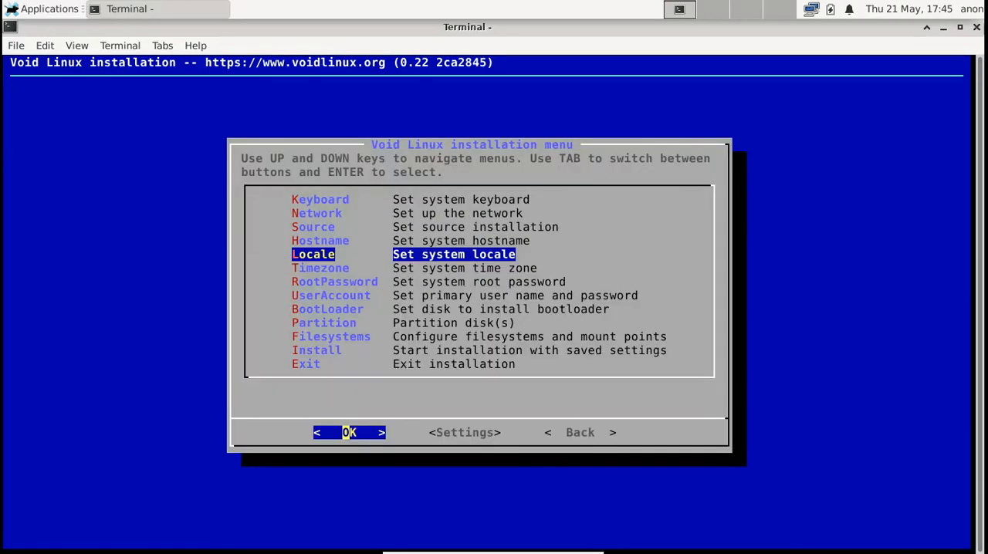
key(Return)
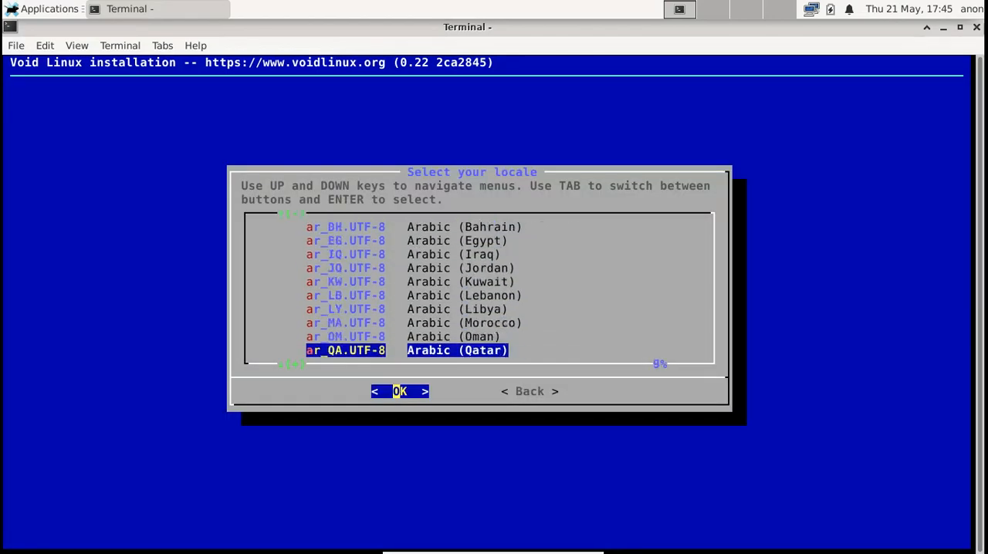
scroll(down, 3)
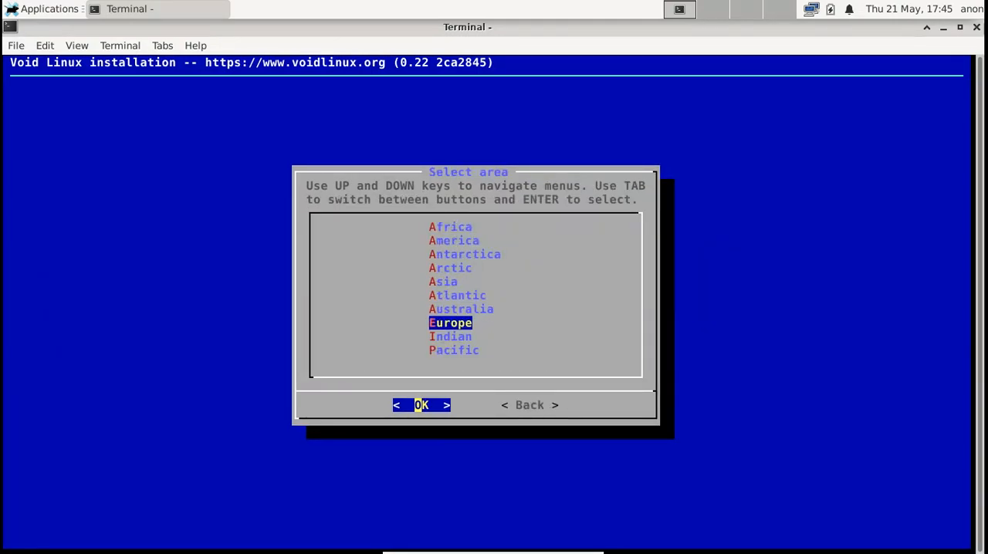
Choose the Europe area and the Prague location for the time zone.
key(Return)
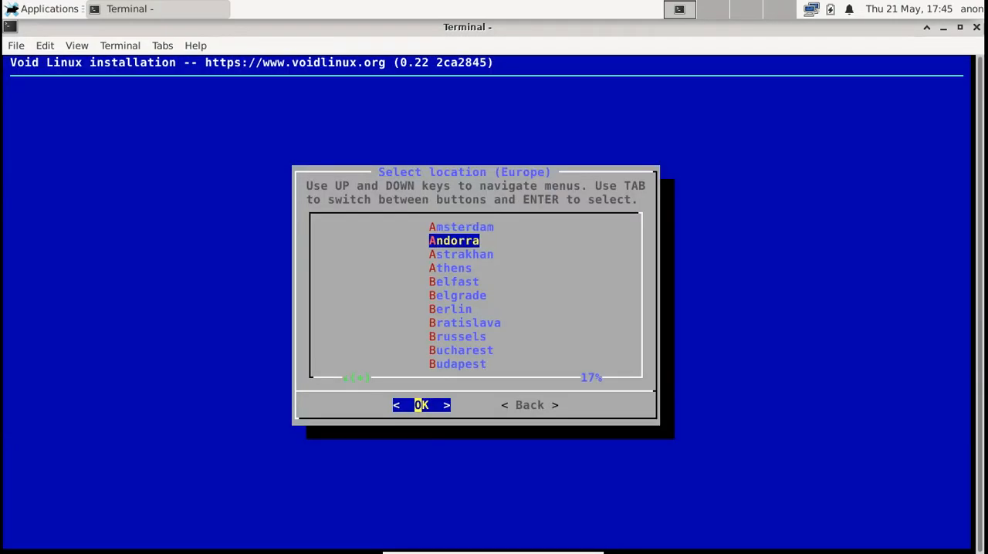
scroll(down, 3)
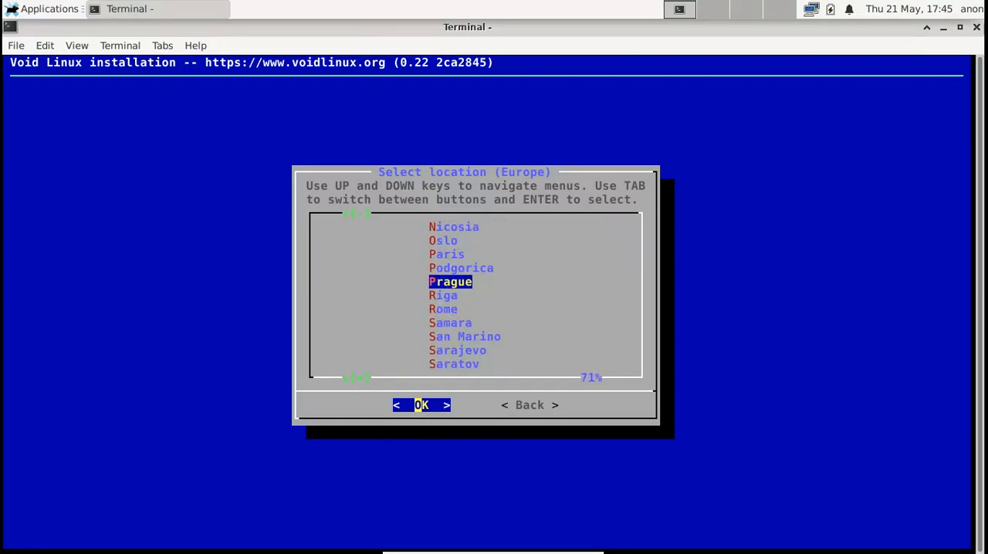
click(421, 405)
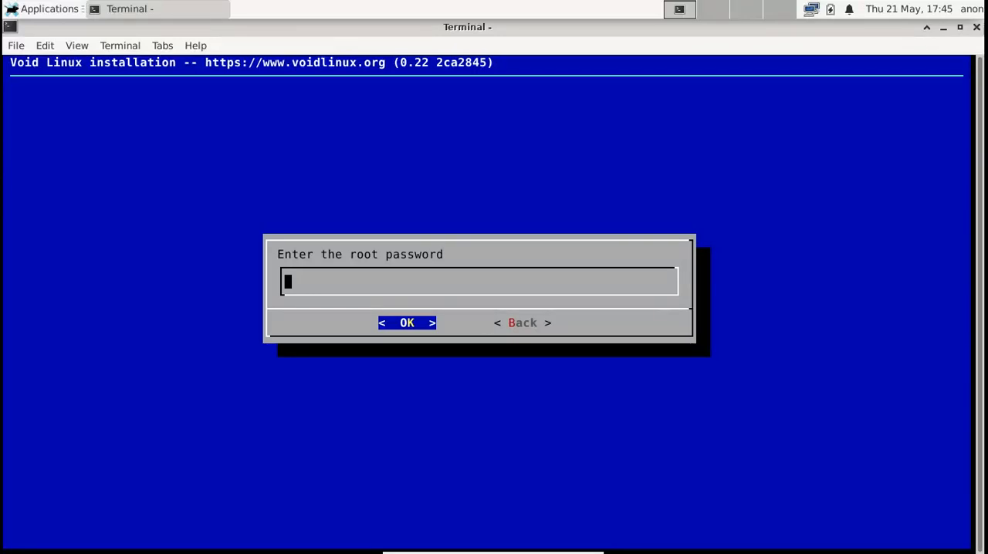
mouse_move(508, 35)
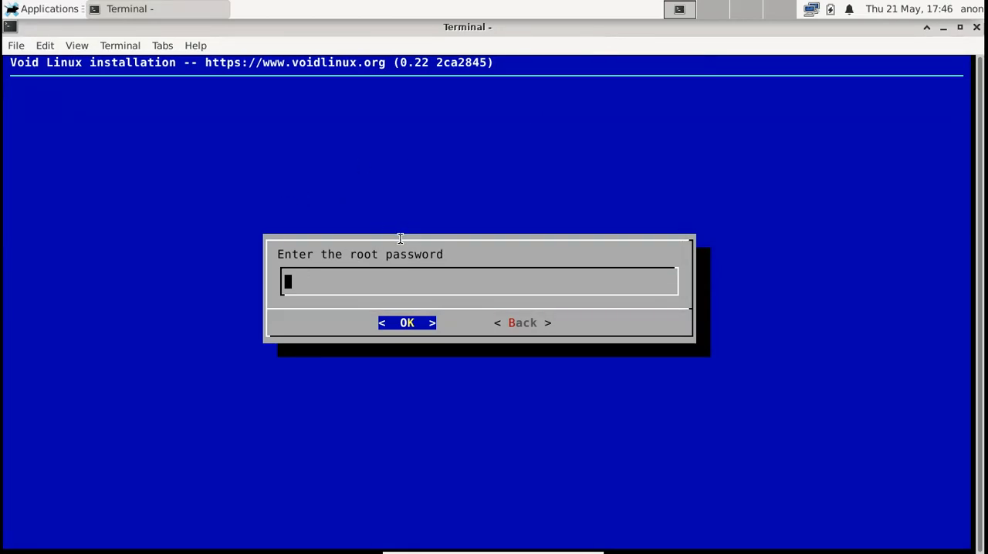
Enter the root password twice, then login 'void' with user name 'Void User'.
click(407, 323)
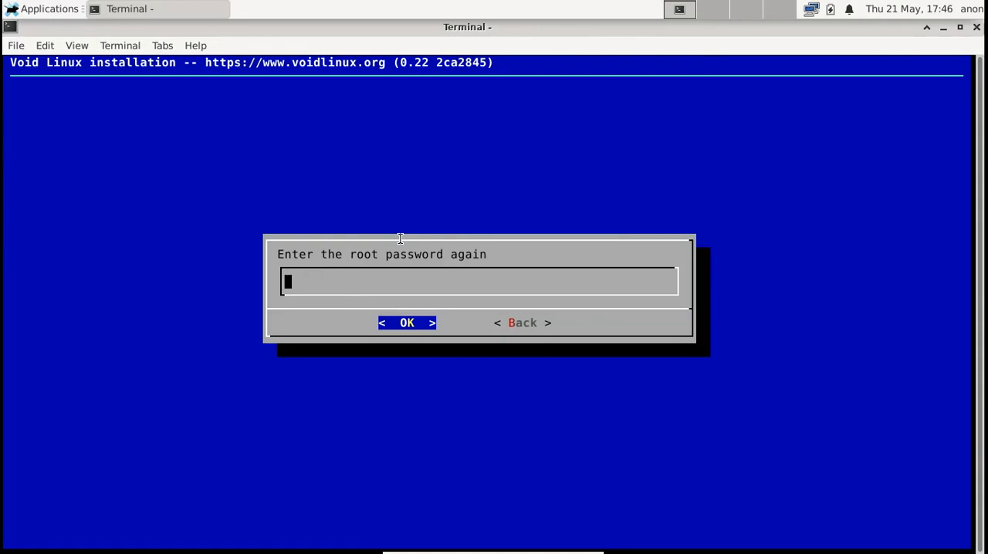
click(407, 323)
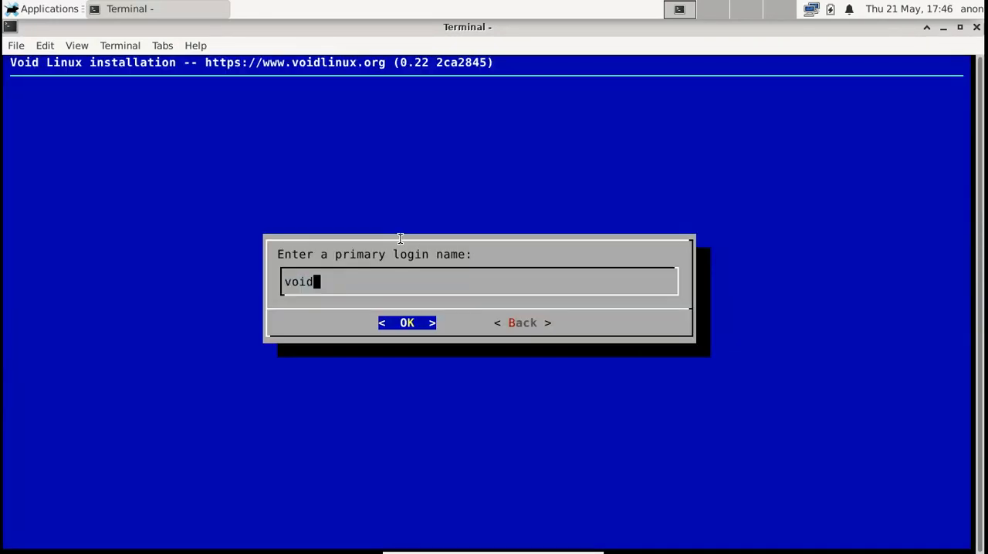
click(407, 323)
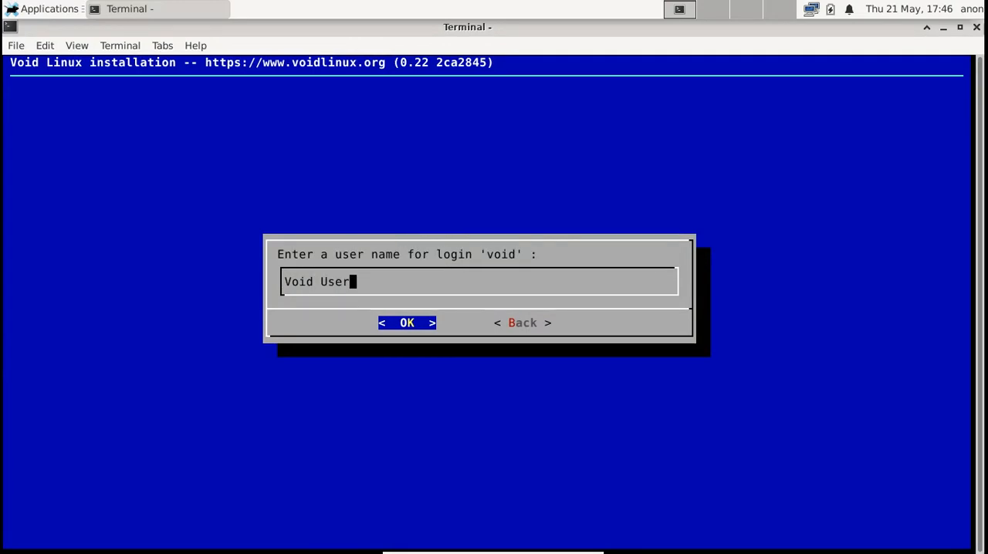
click(407, 322)
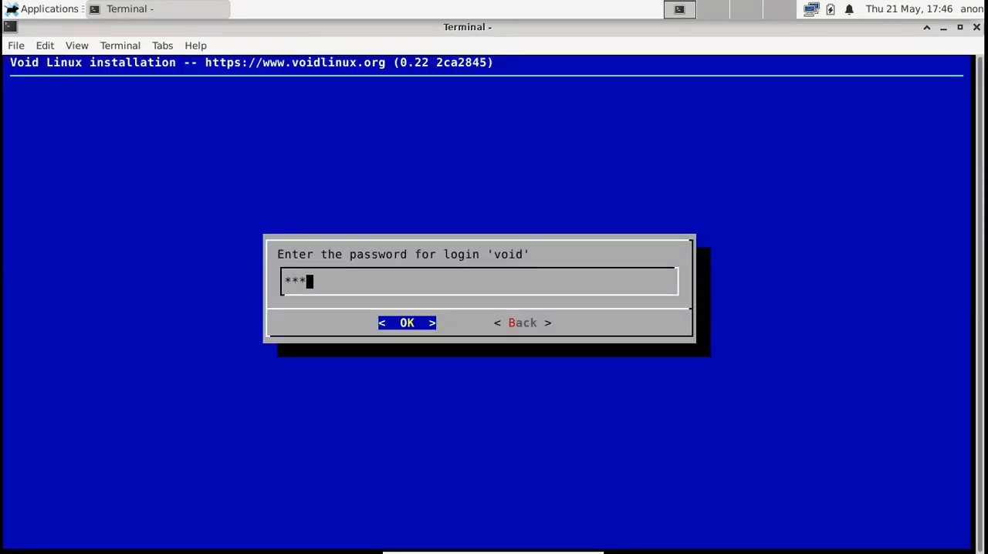
Confirm the void user's password and move through the upper groups (root, wheel, kmem, lp).
click(406, 323)
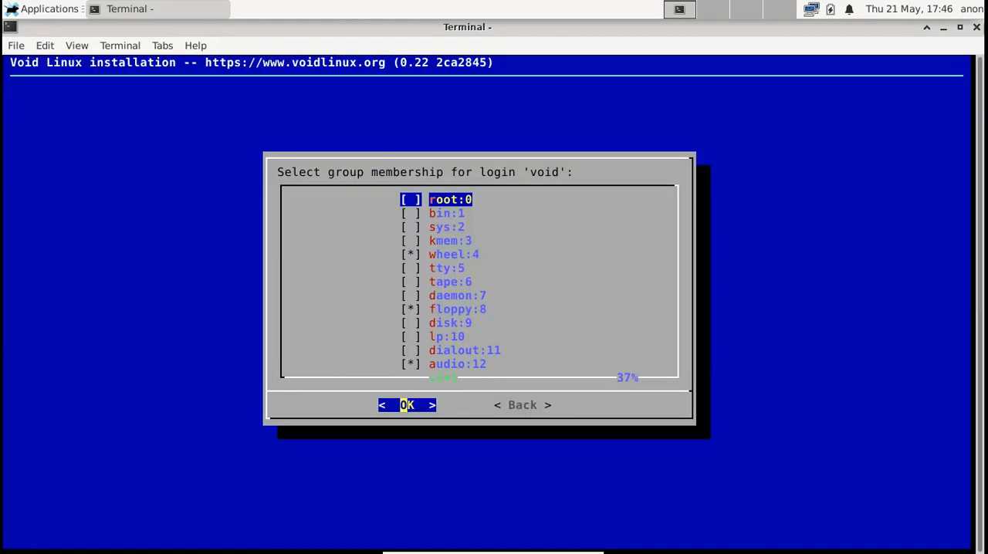
key(Down)
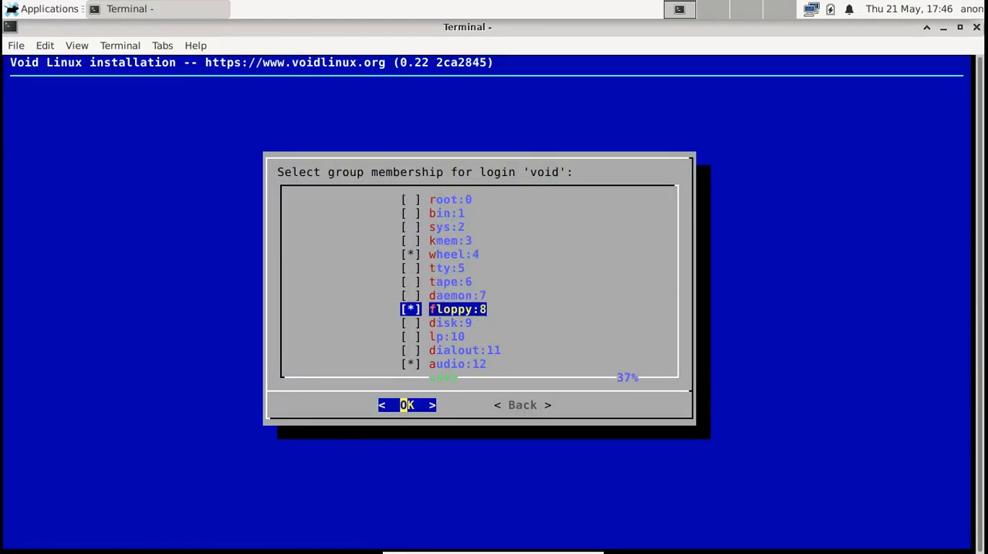
scroll(down, 3)
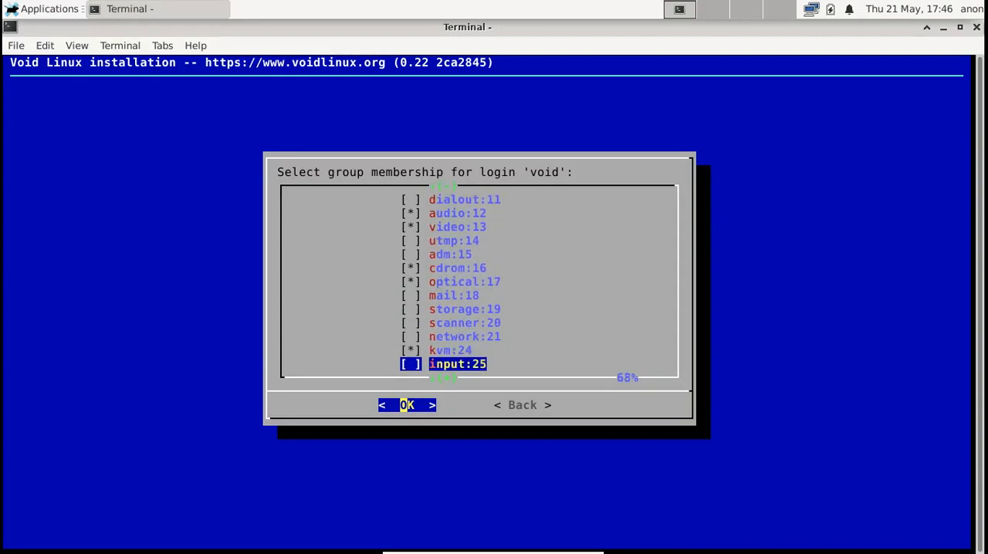
scroll(down, 3)
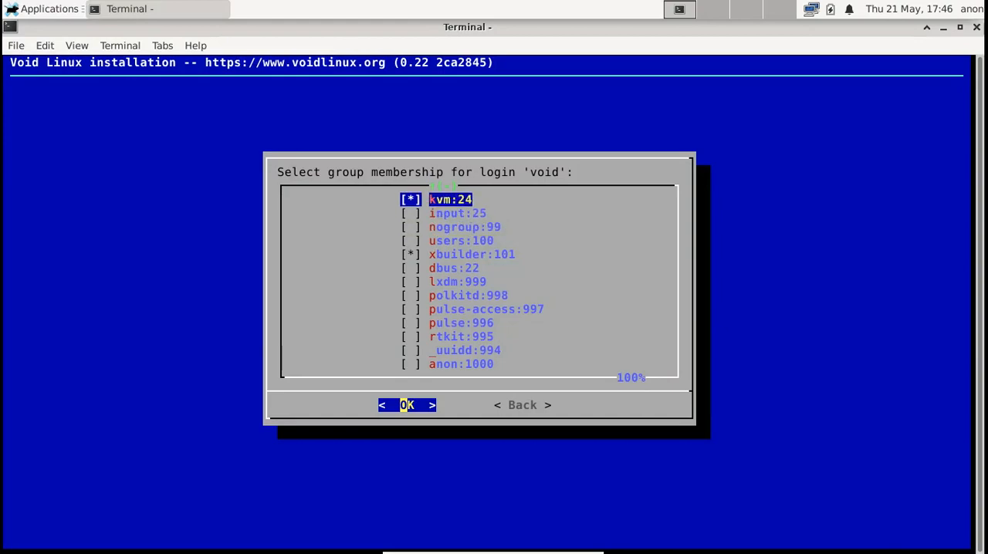
scroll(up, 3)
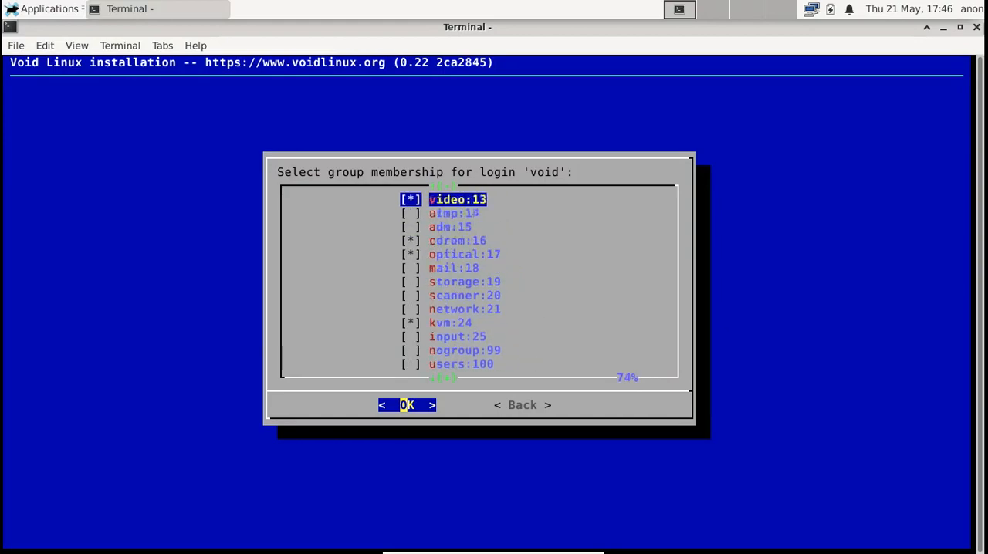
scroll(up, 3)
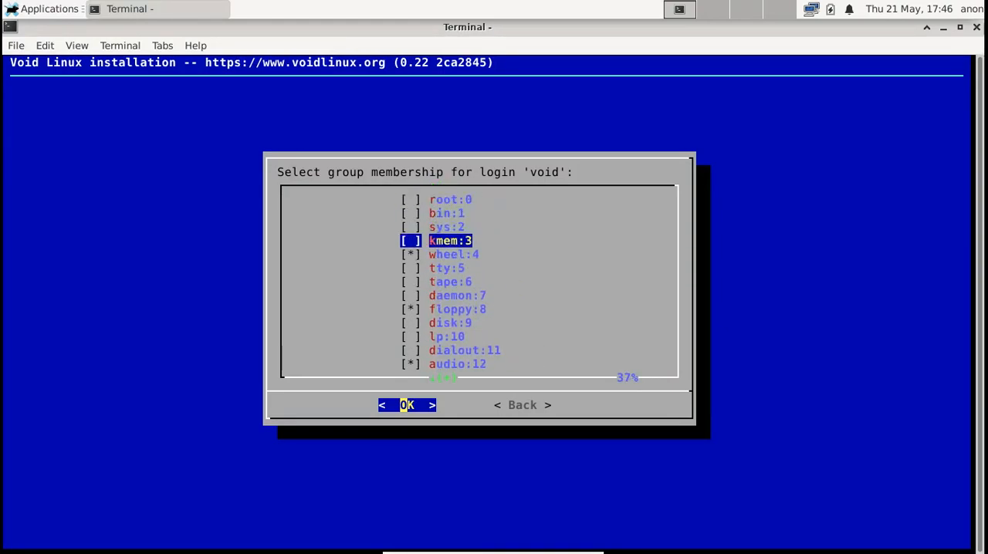
key(Down)
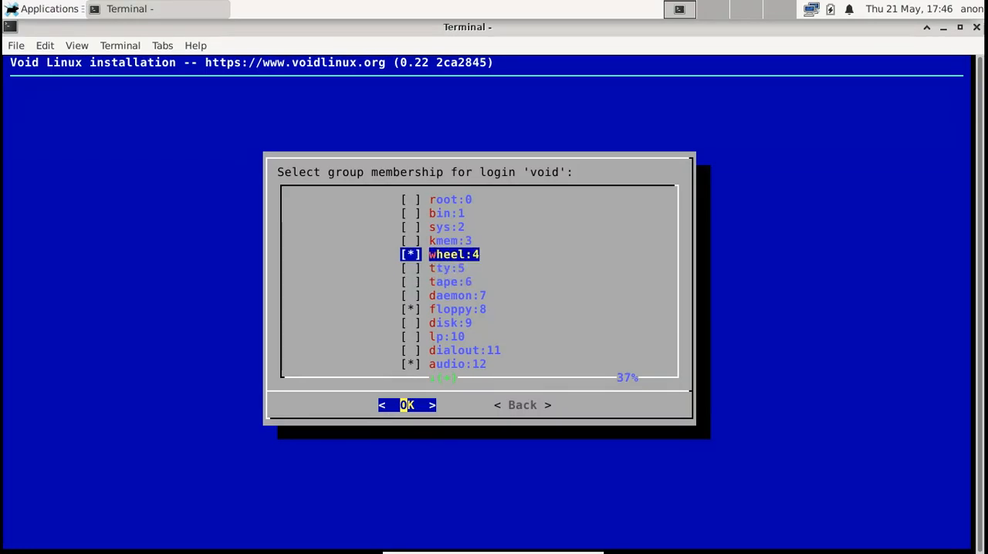
key(Up)
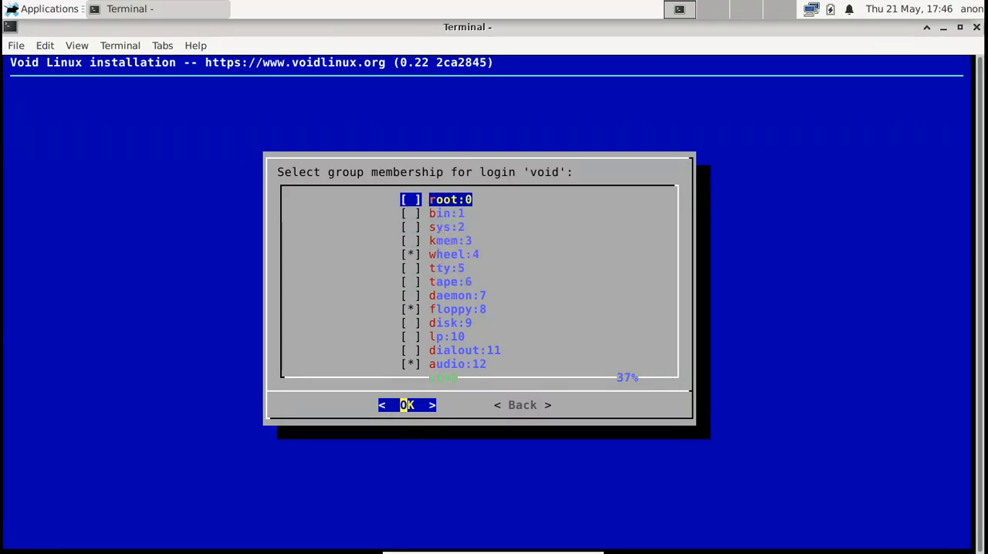
key(Down)
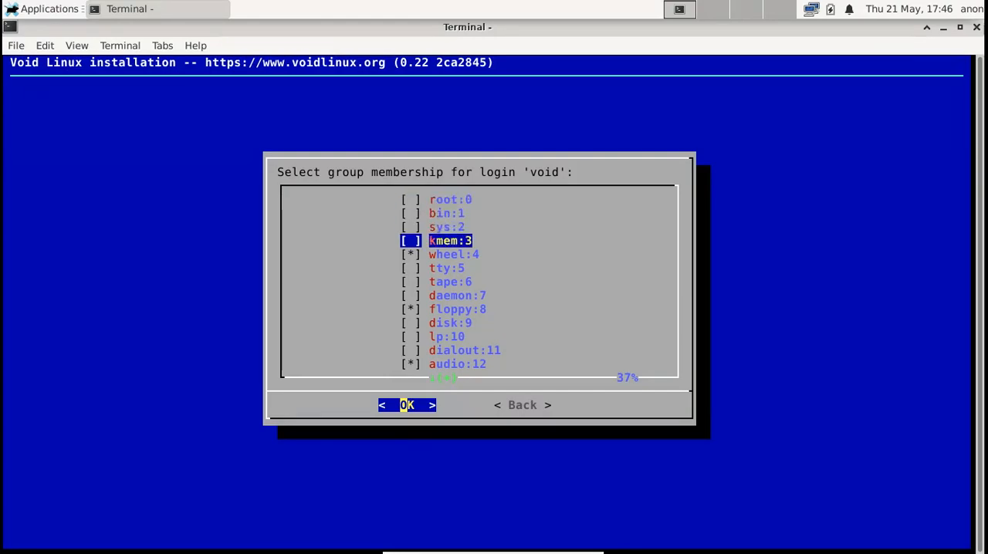
key(Down)
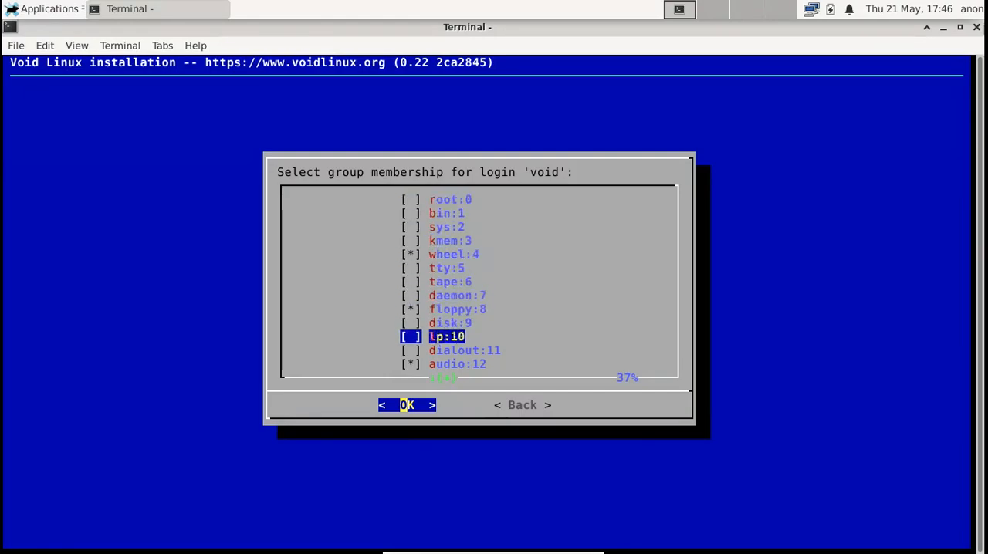
Scroll the group list down and move up toward users to tick kvm and xbuilder.
scroll(down, 3)
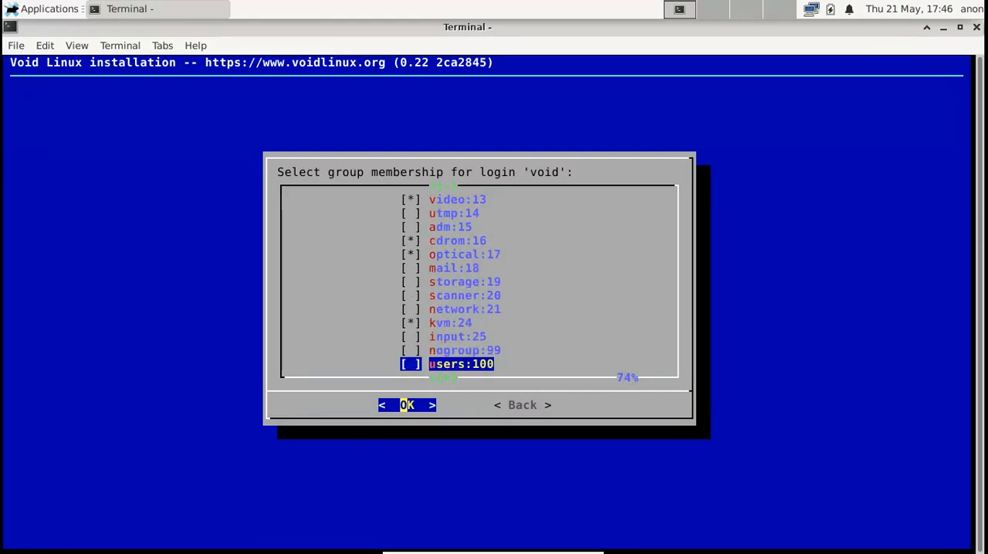
scroll(down, 3)
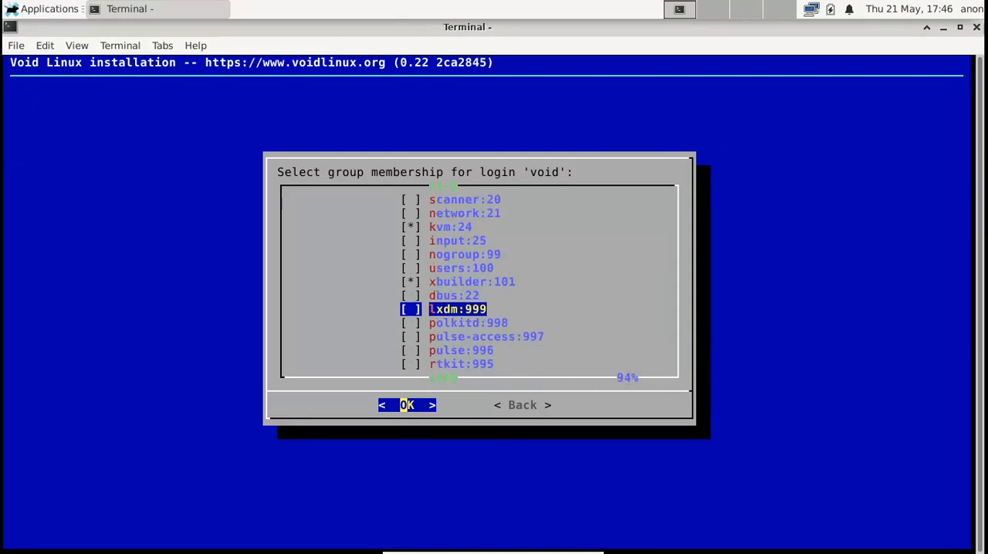
scroll(down, 3)
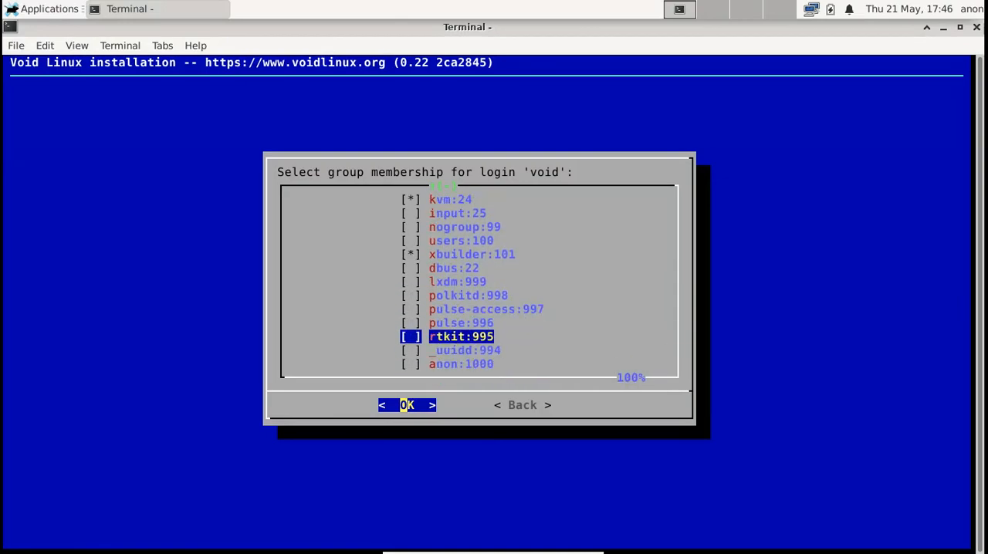
key(Up)
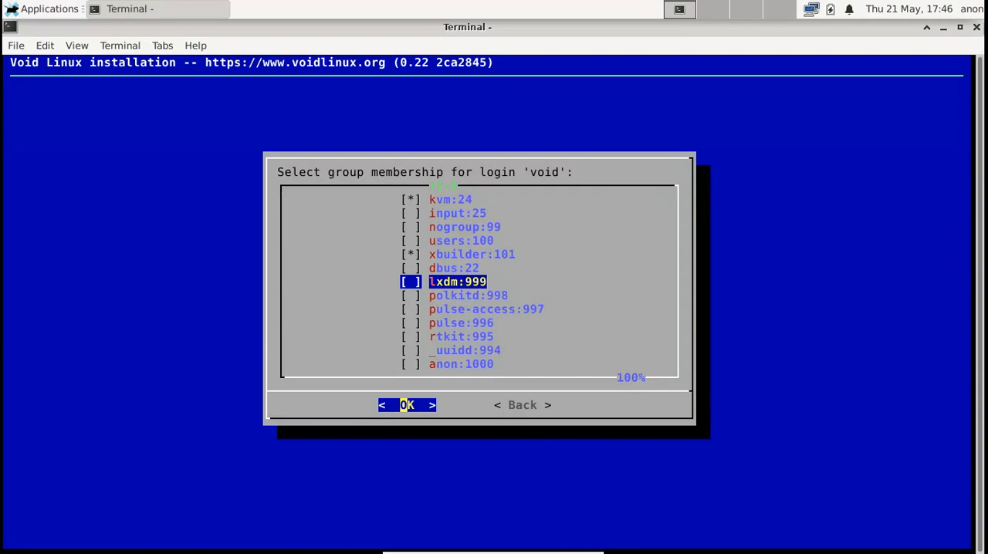
key(Up)
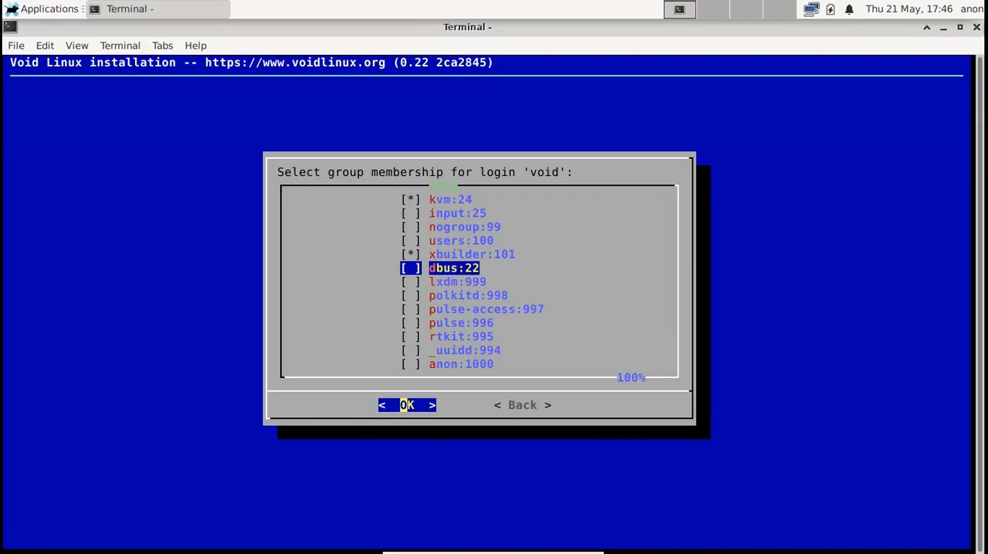
key(Up)
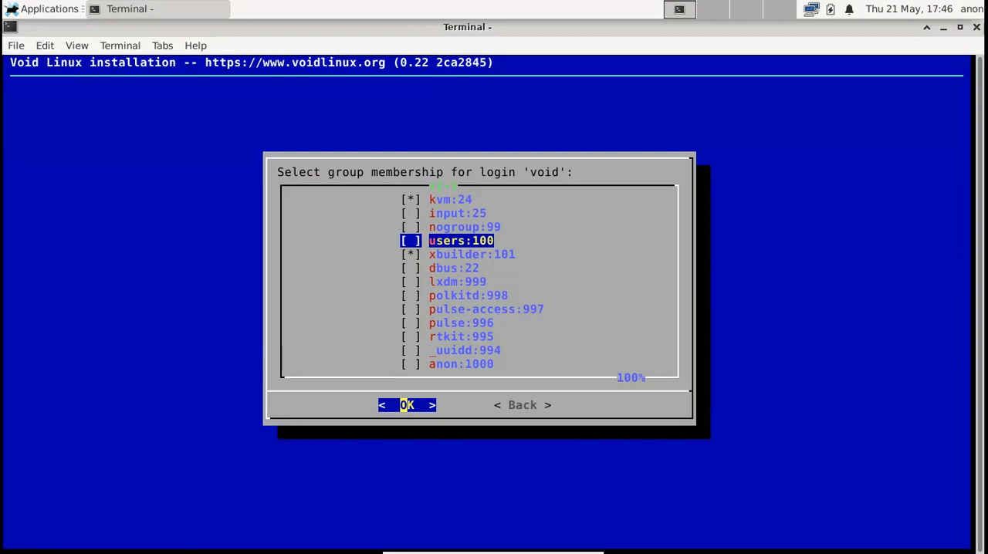
Confirm the group memberships and start cfdisk partitioning on the 8 GiB /dev/sda.
click(406, 404)
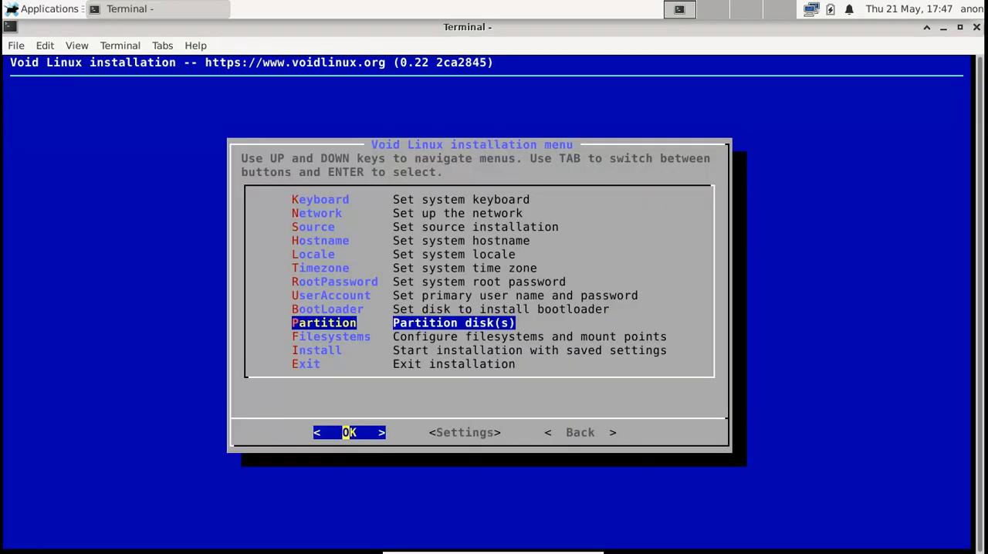
click(348, 432)
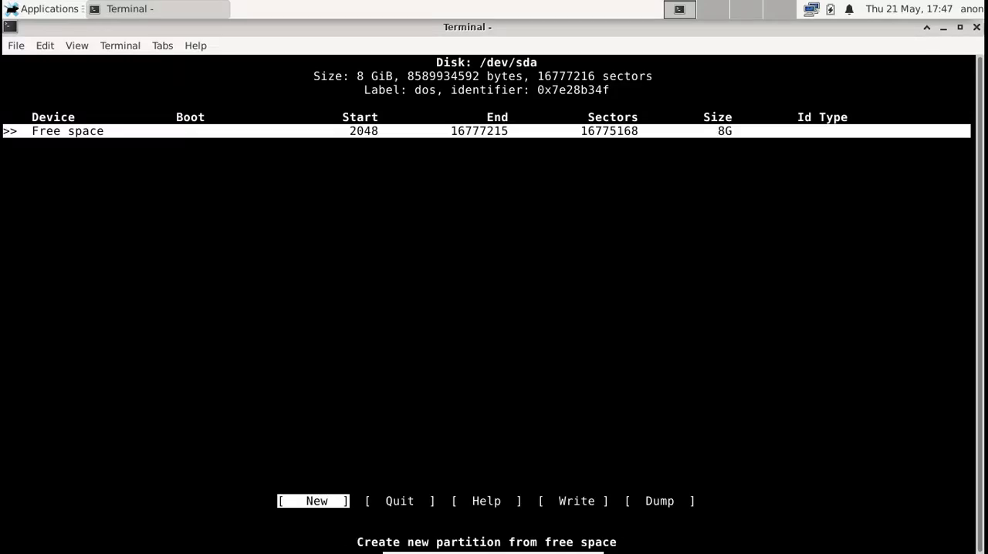
Create a new partition on /dev/sda's free space, accepting the full 8G size.
key(Right)
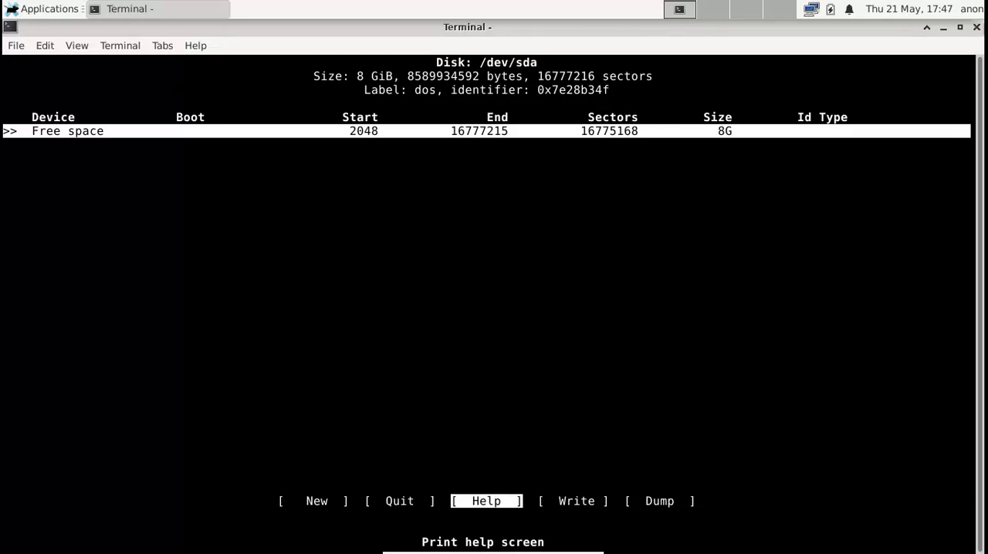
key(Left)
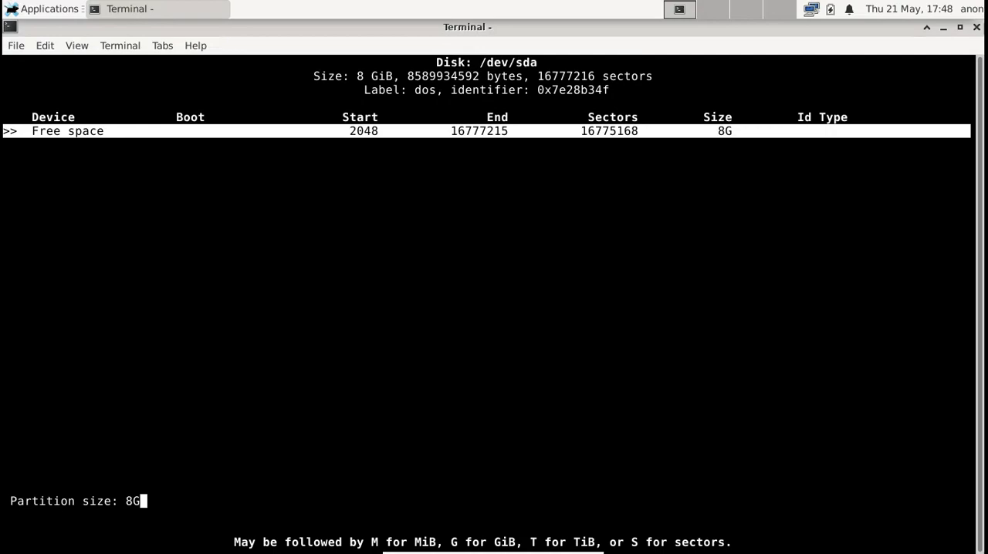
key(Return)
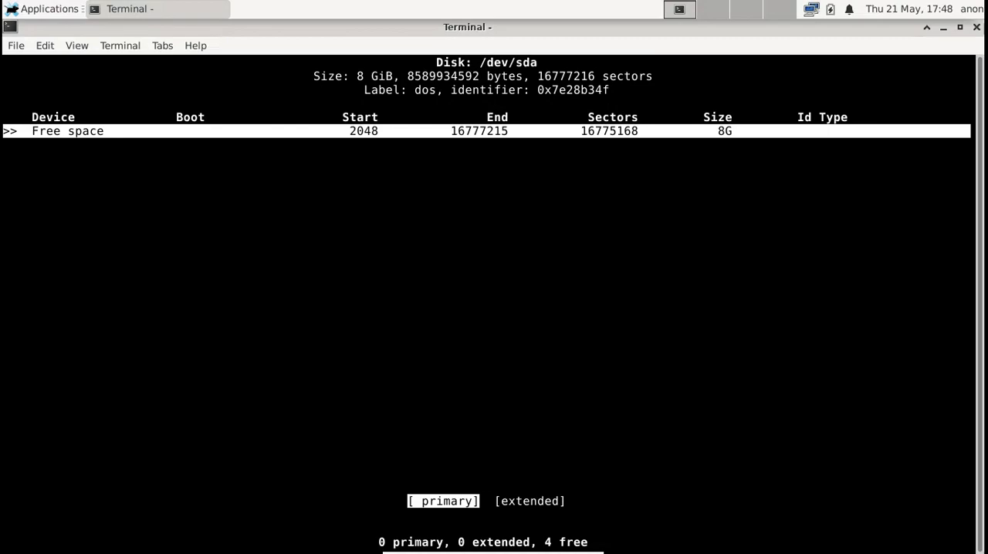
Make the new 8G partition primary and mark /dev/sda1 bootable.
key(Return)
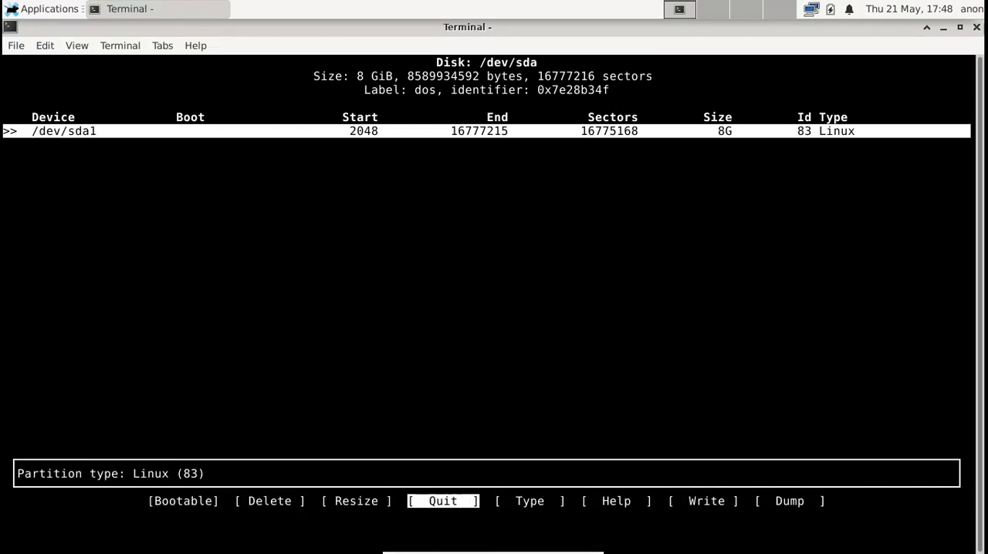
key(Left)
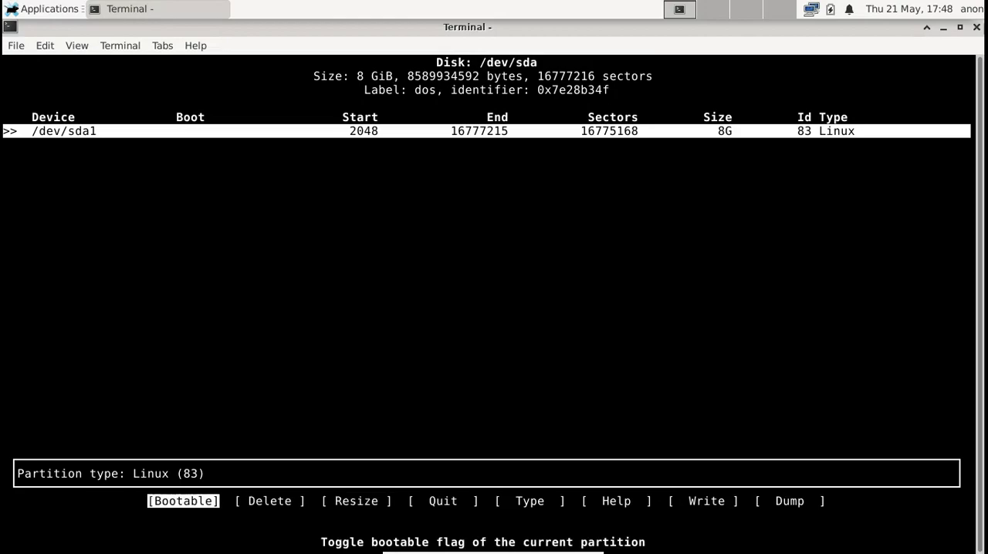
click(183, 501)
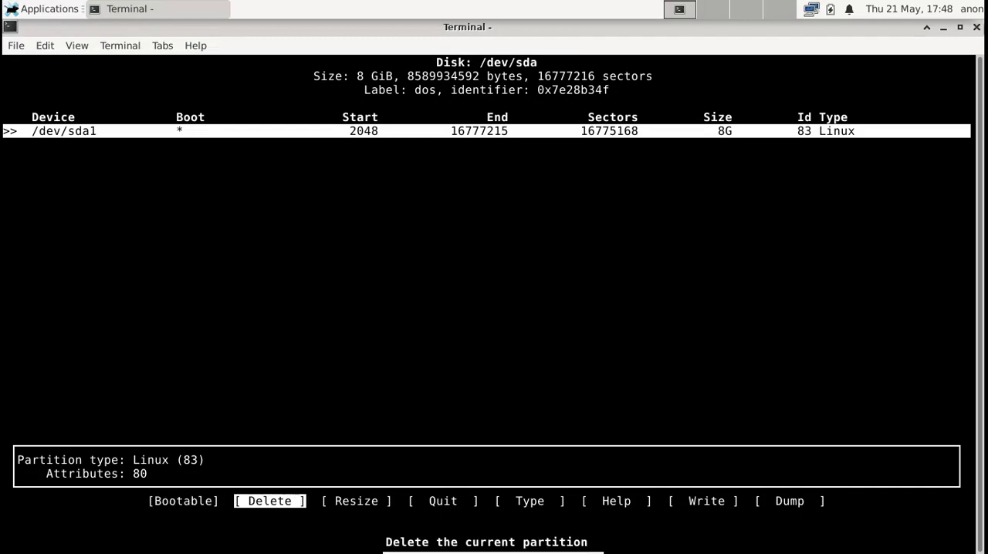
Write the partition table to disk, confirming with 'yes'.
key(Right)
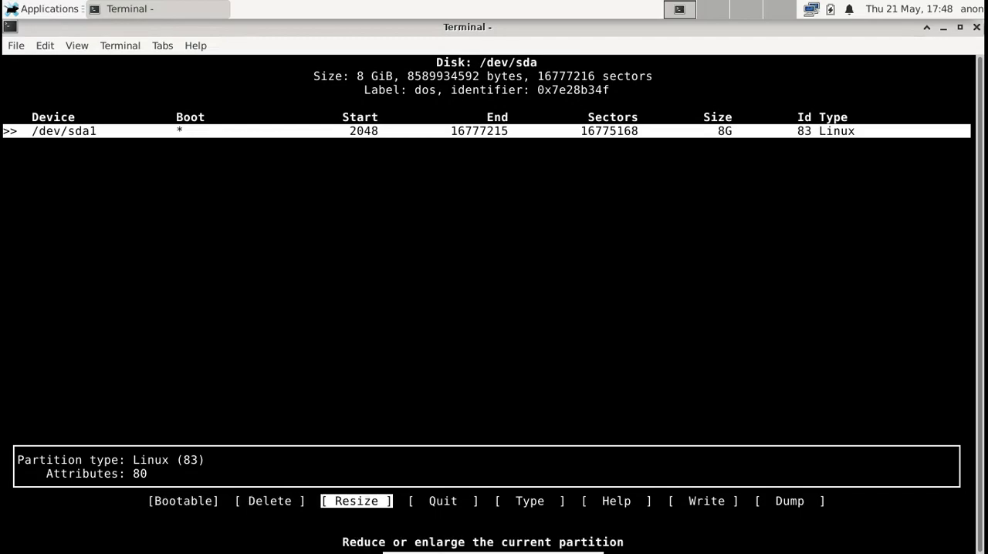
key(Right)
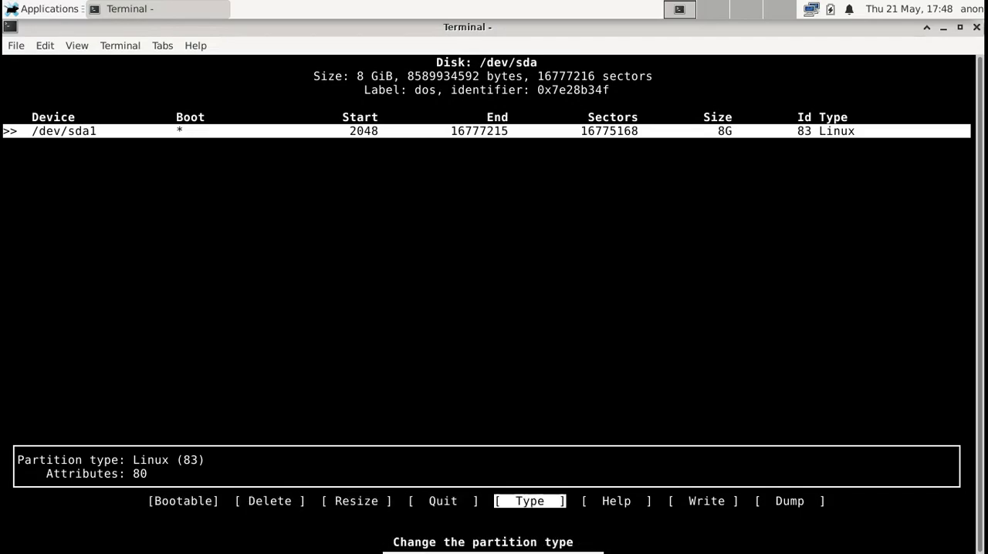
key(Right)
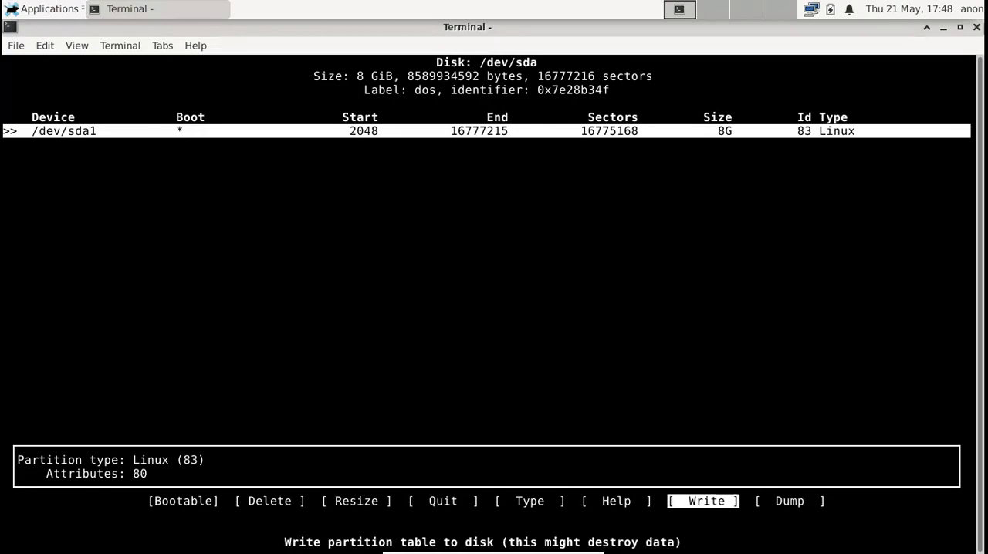
click(704, 501)
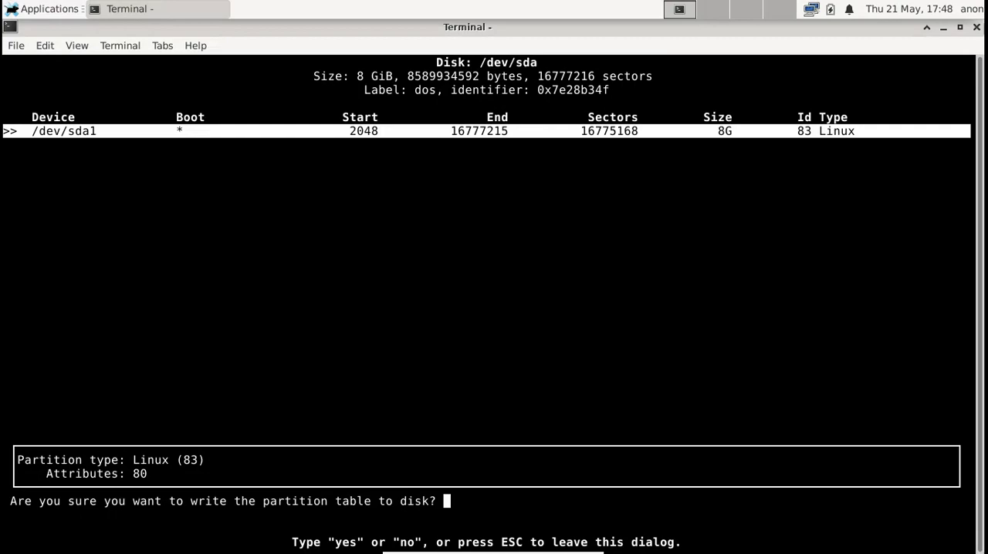
text(yes)
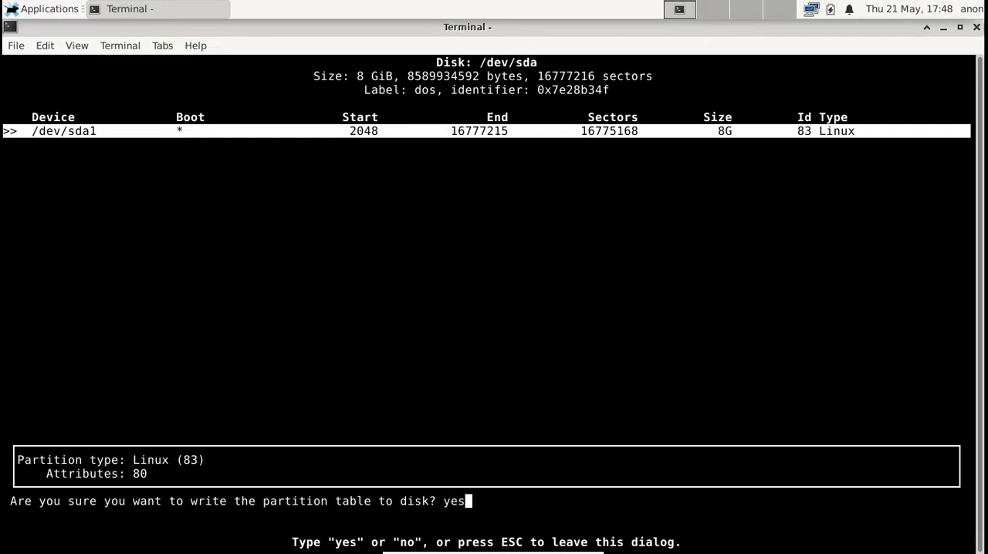
key(Return)
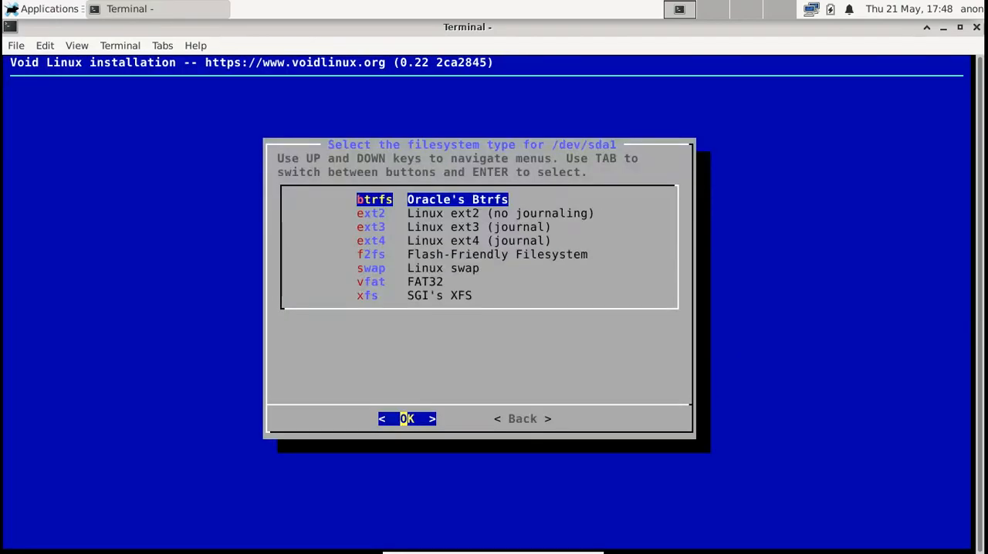
Pick ext4 from the filesystem type list for /dev/sda1.
key(Down)
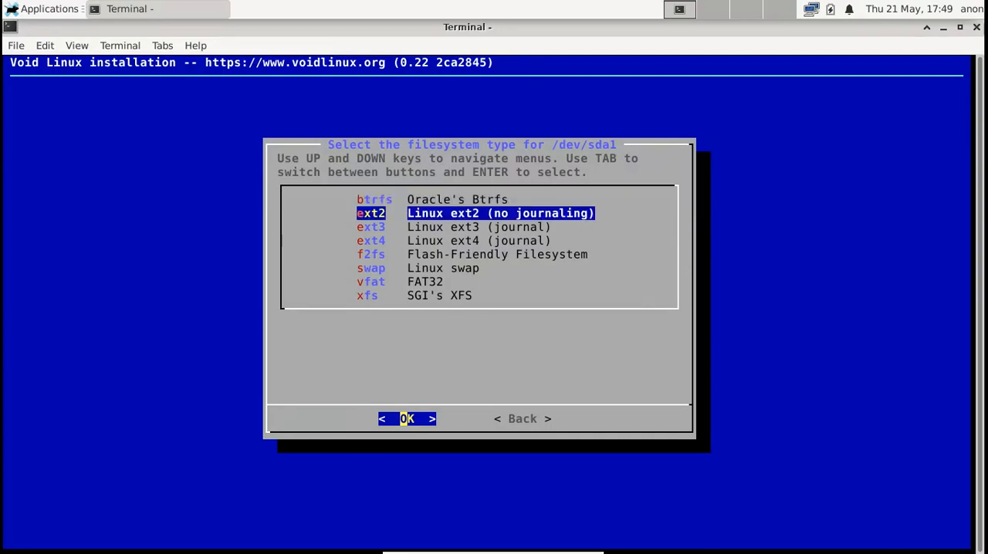
key(Down)
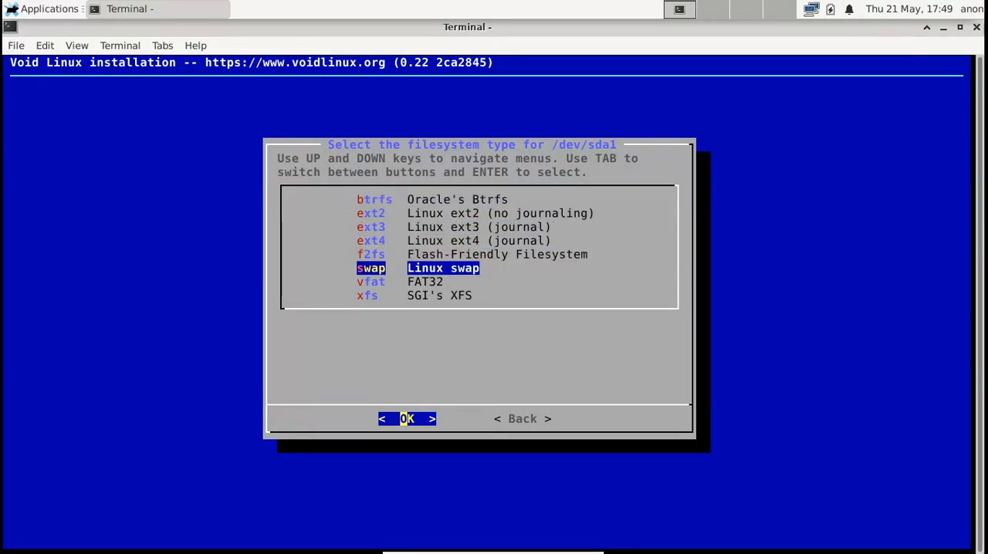
key(Up)
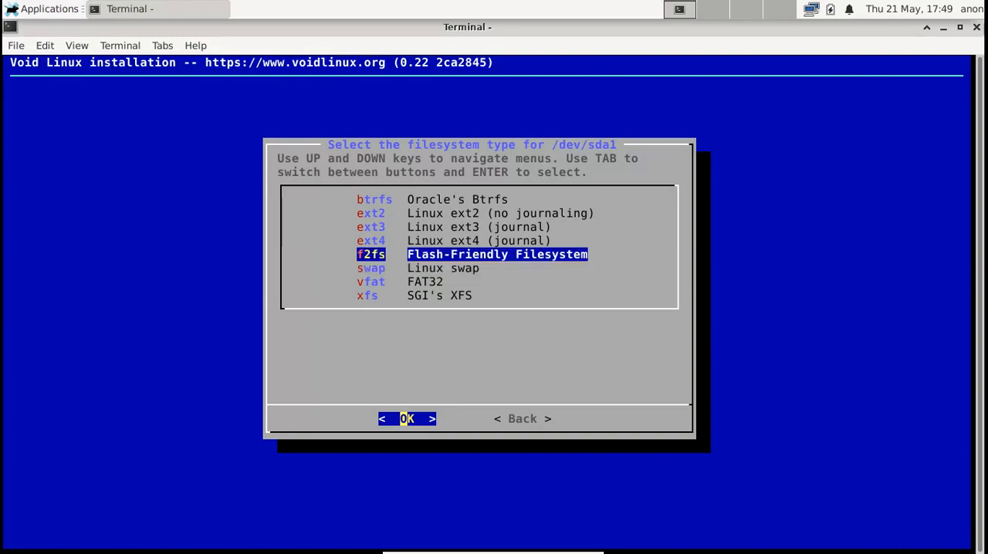
key(Up)
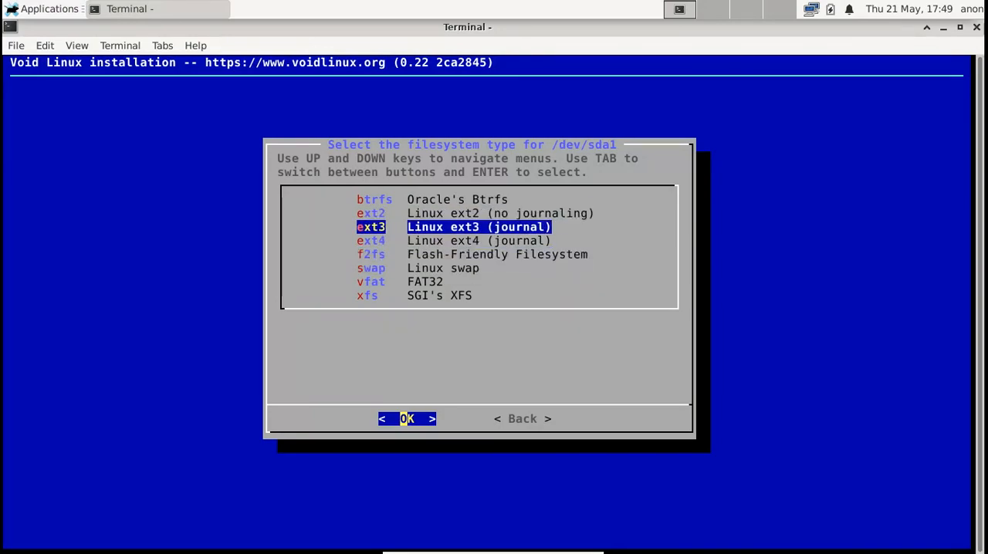
key(Down)
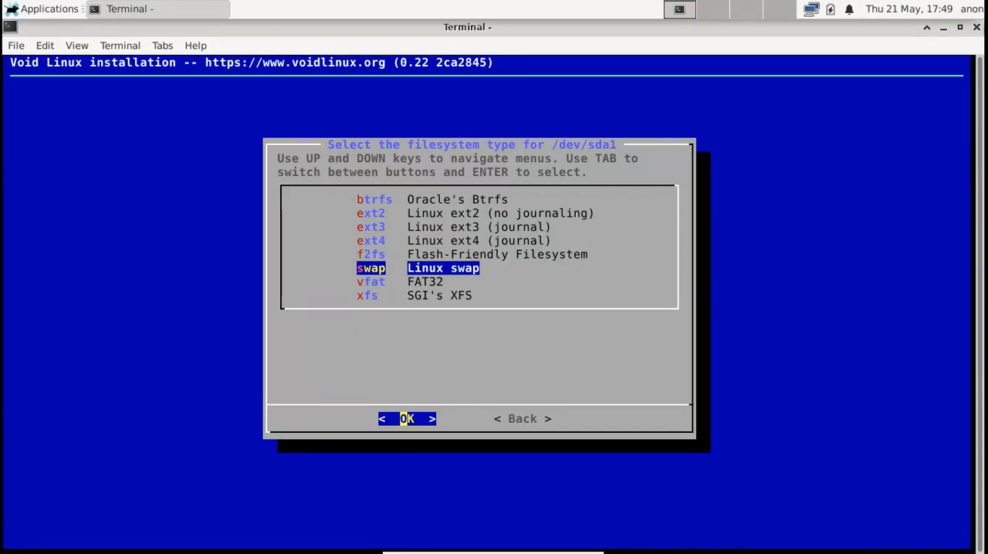
key(Up)
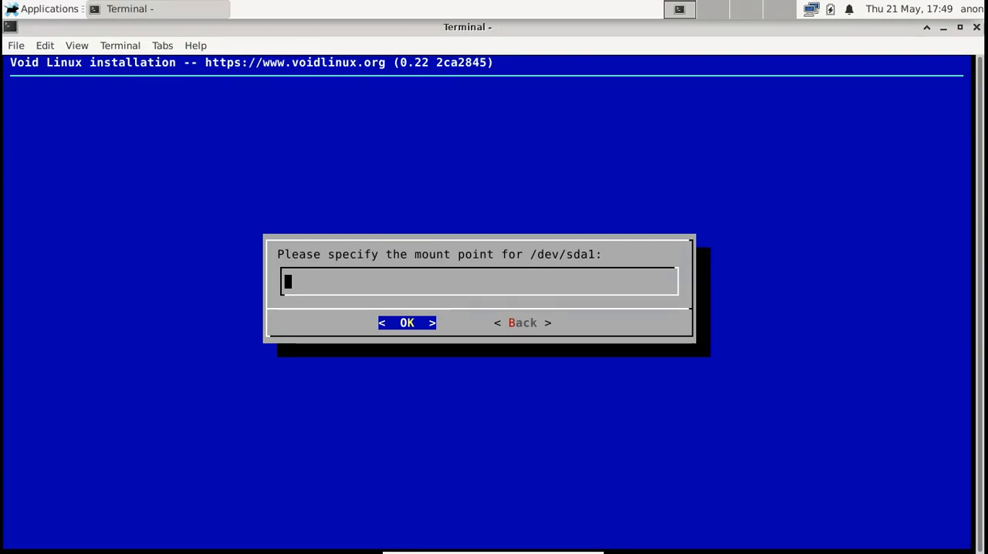
Enter / as the mount point for /dev/sda1 and confirm with OK.
text(/)
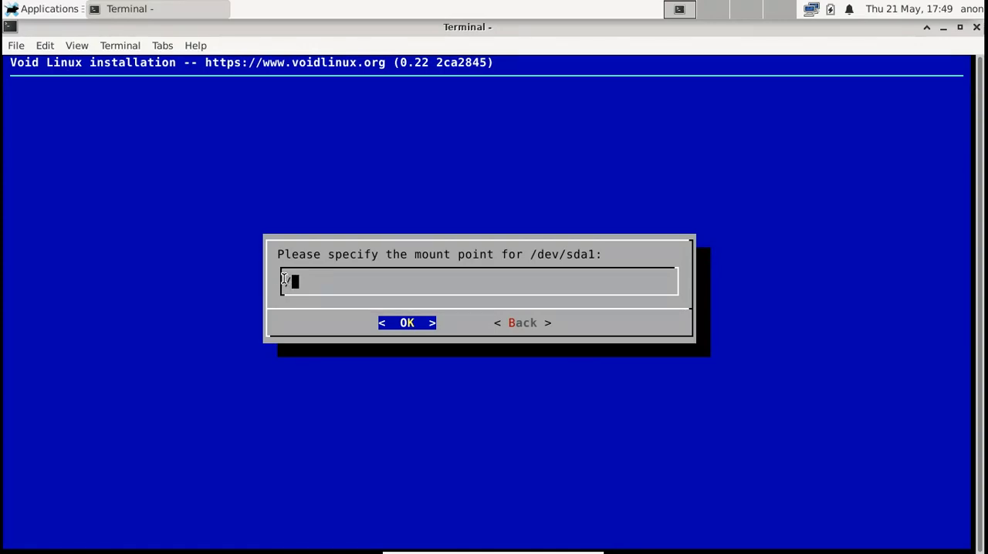
text(/)
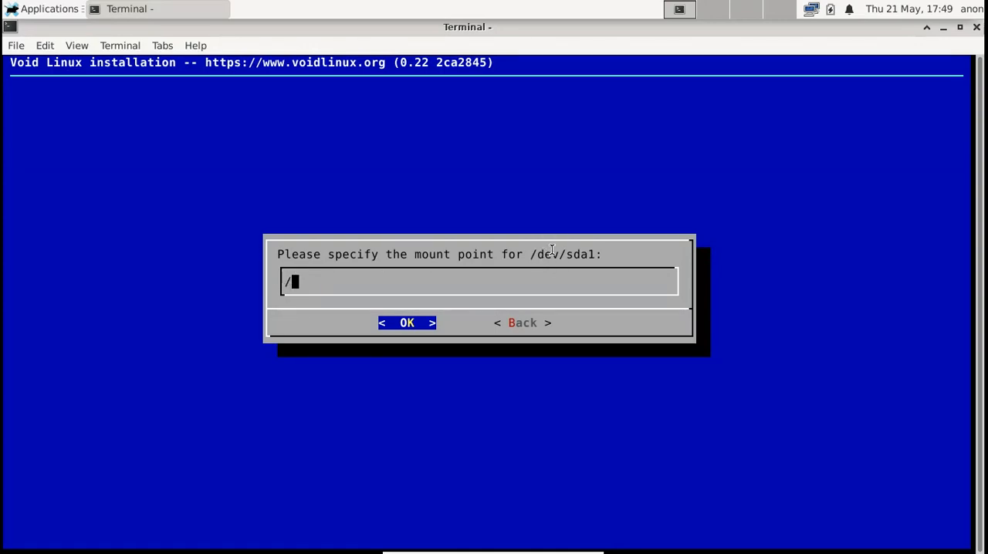
mouse_move(597, 255)
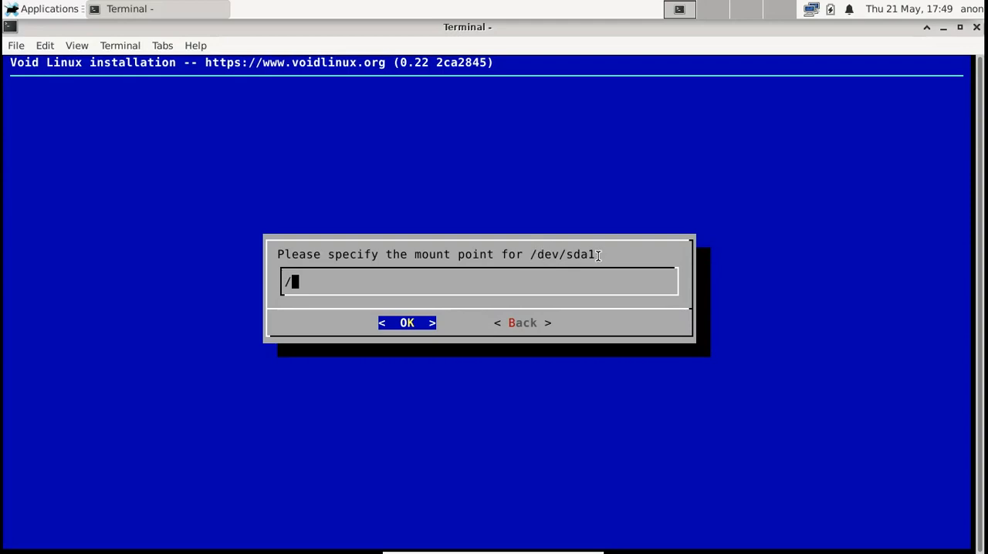
mouse_move(593, 301)
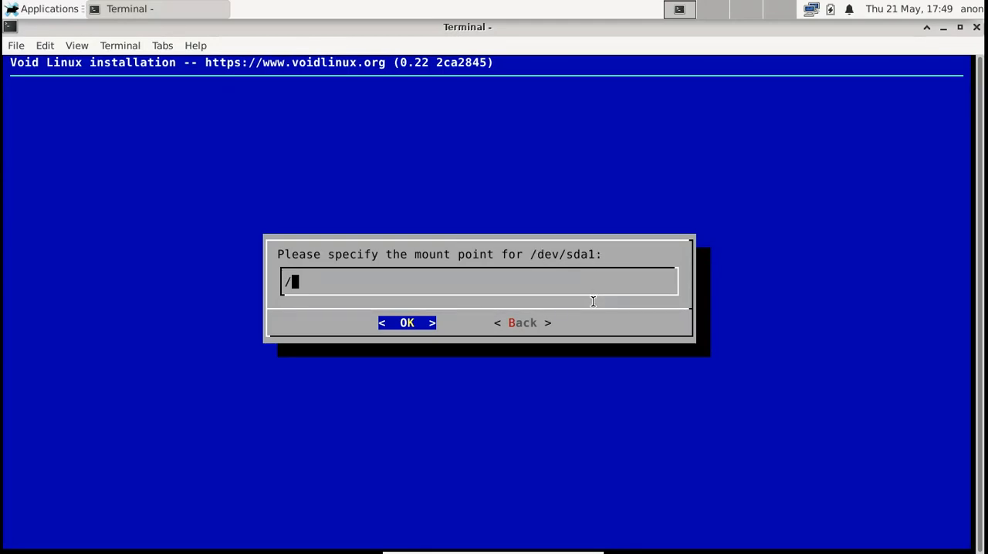
click(407, 323)
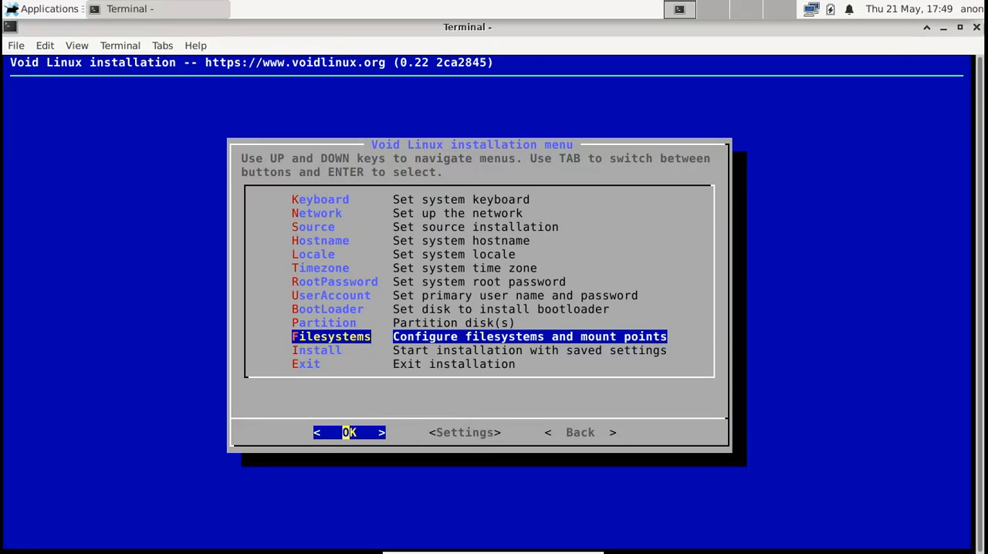
Select Install from the installation menu to show the ext4 summary.
key(Down)
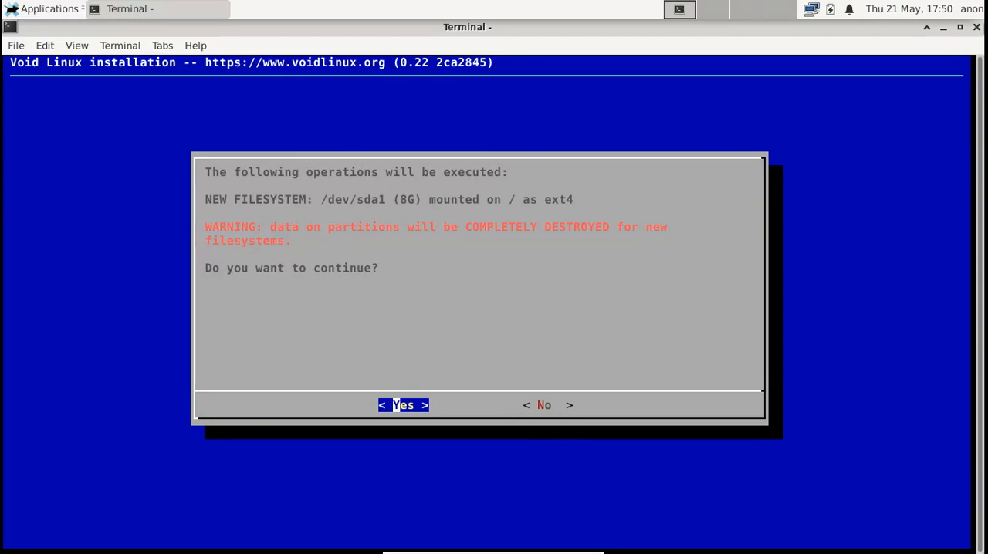
Approve formatting /dev/sda1 and let the installation copy files.
click(402, 405)
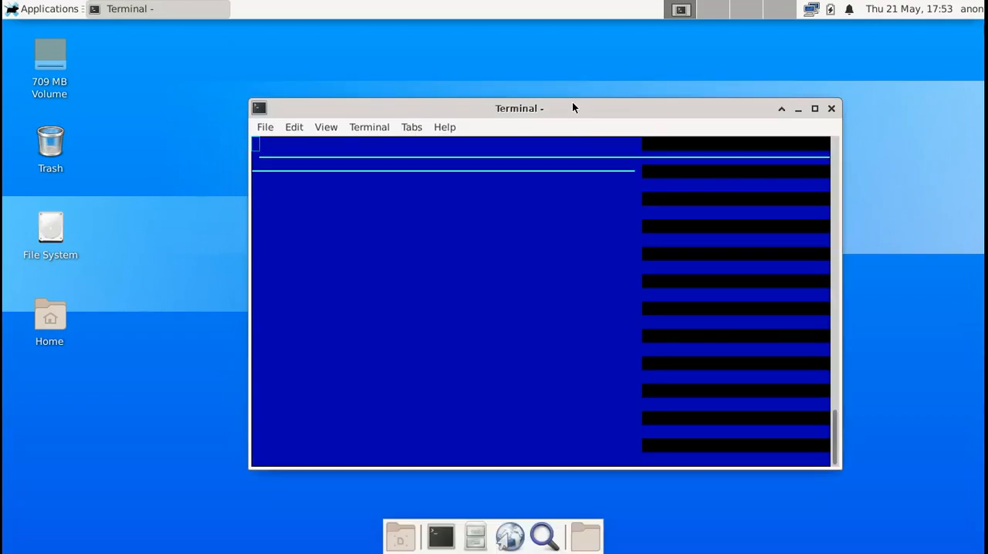
Maximize the terminal and accept rebooting after the successful install.
click(814, 108)
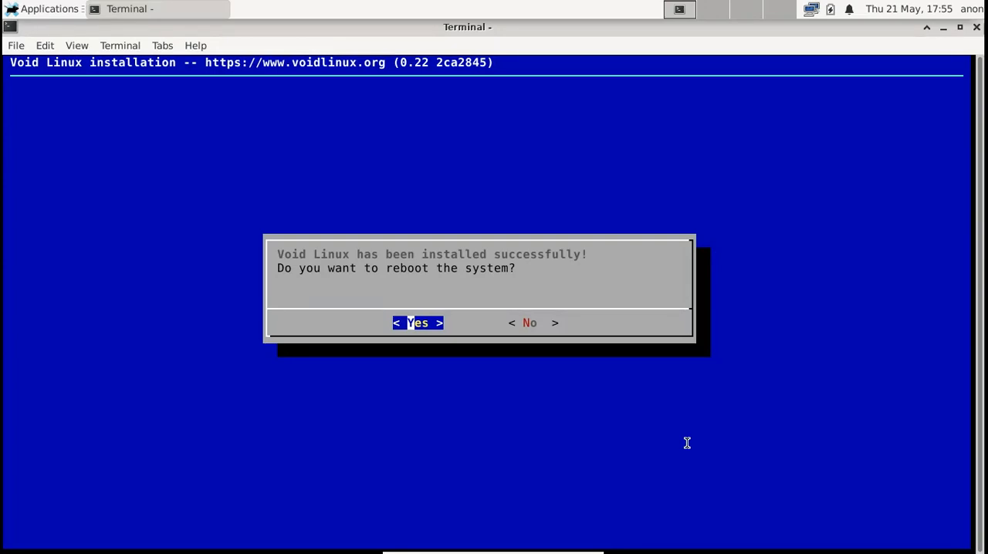
mouse_move(687, 442)
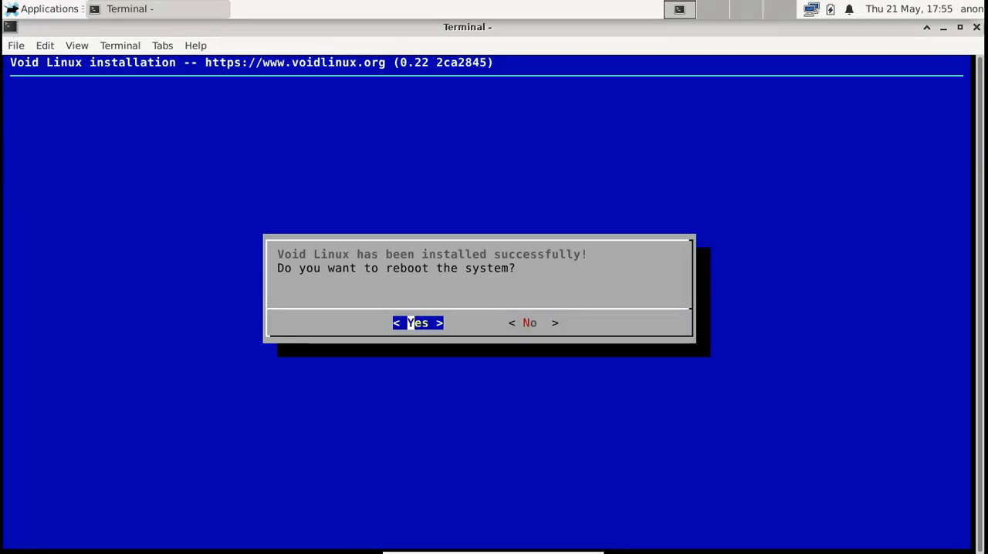
click(529, 322)
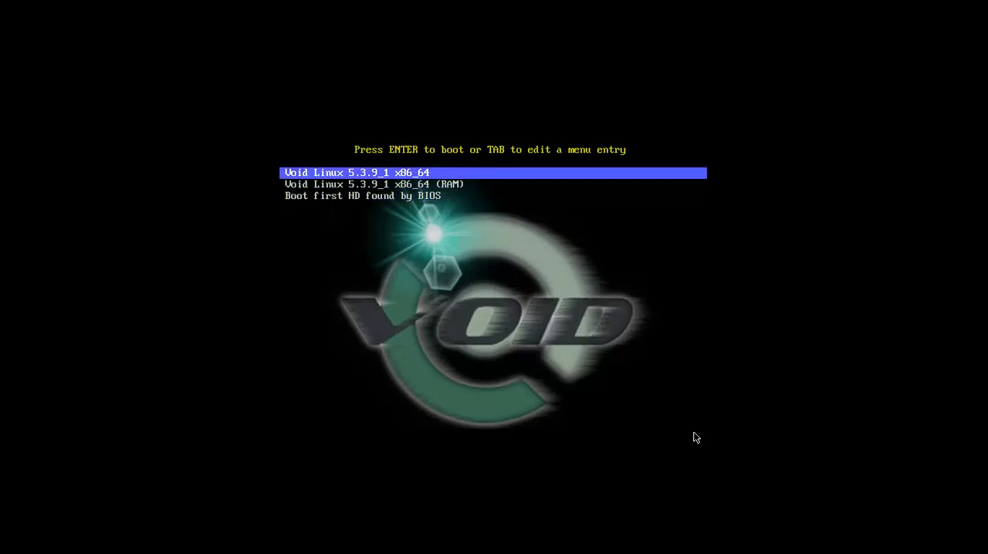
Choose 'Boot first HD found by BIOS' in the live boot menu.
key(Down)
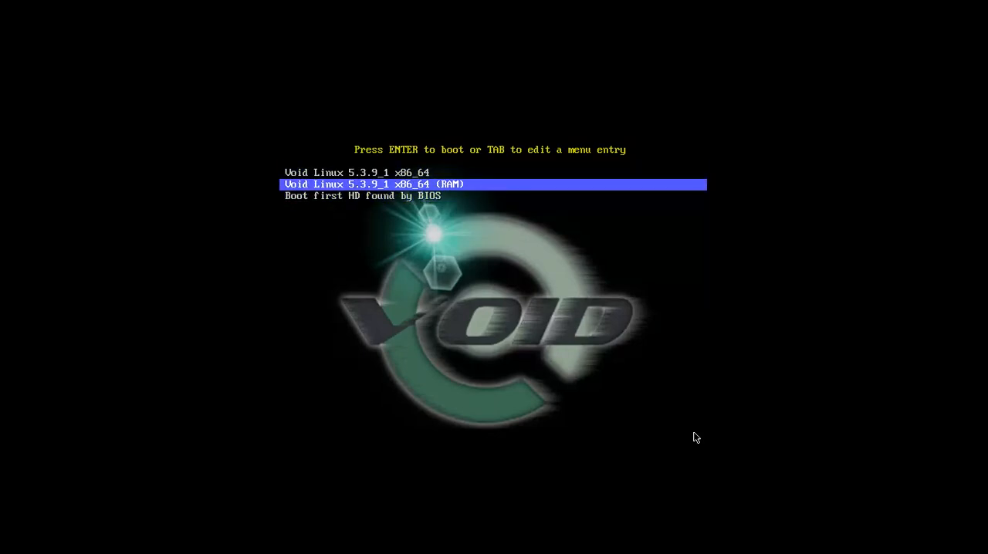
key(Down)
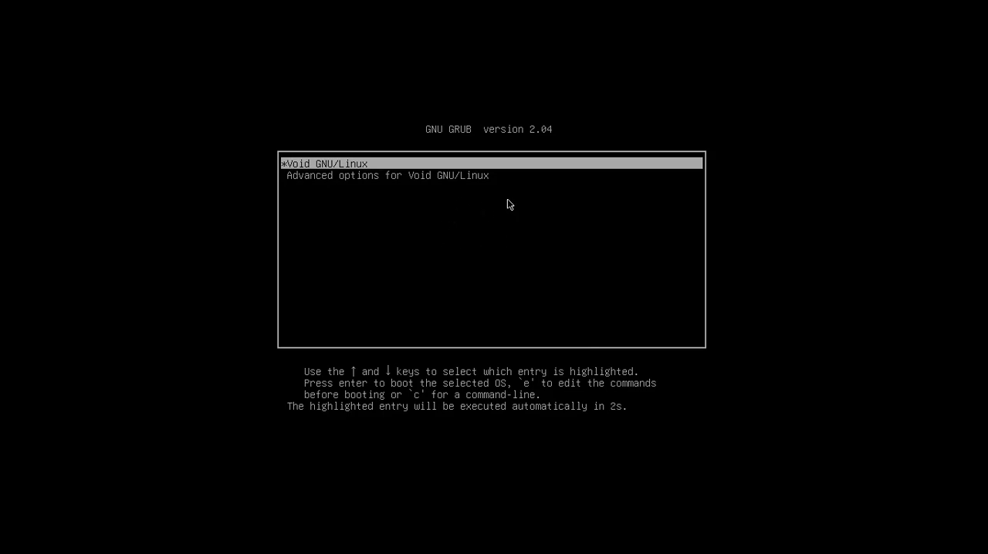
Boot the highlighted Void GNU/Linux entry in GRUB.
key(Return)
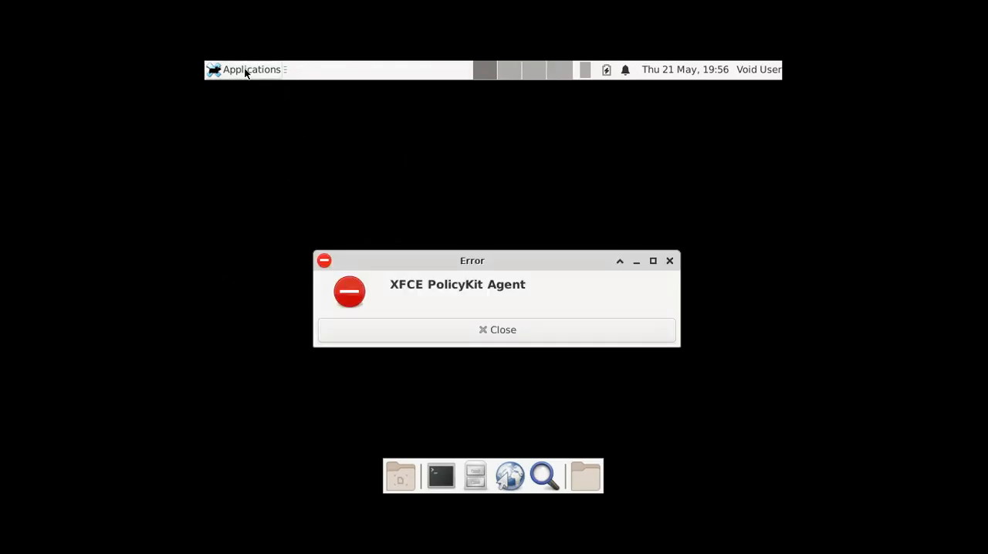
Close the XFCE PolicyKit Agent error dialog.
click(496, 330)
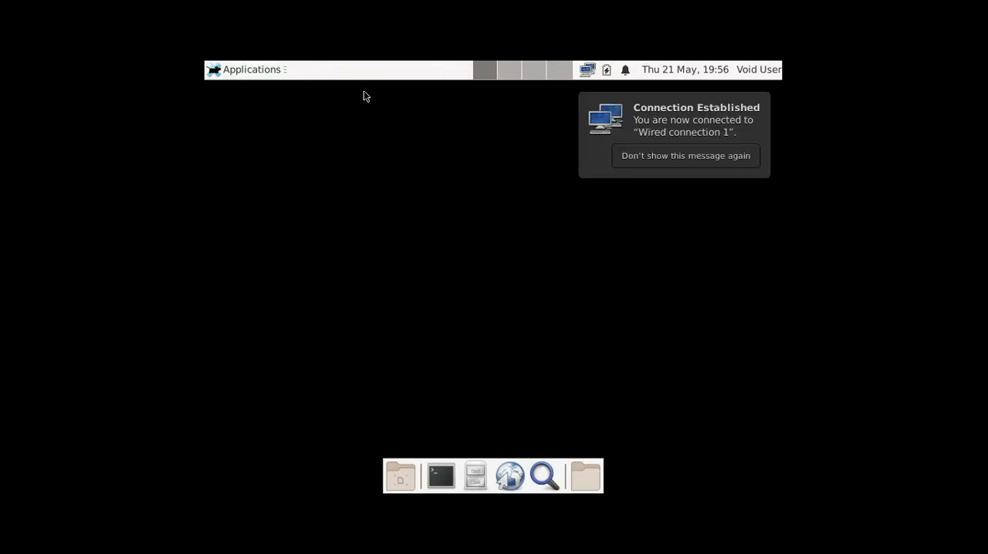
Set the Xfce display resolution to 1360x768 via Settings > Display, then close the window.
click(249, 68)
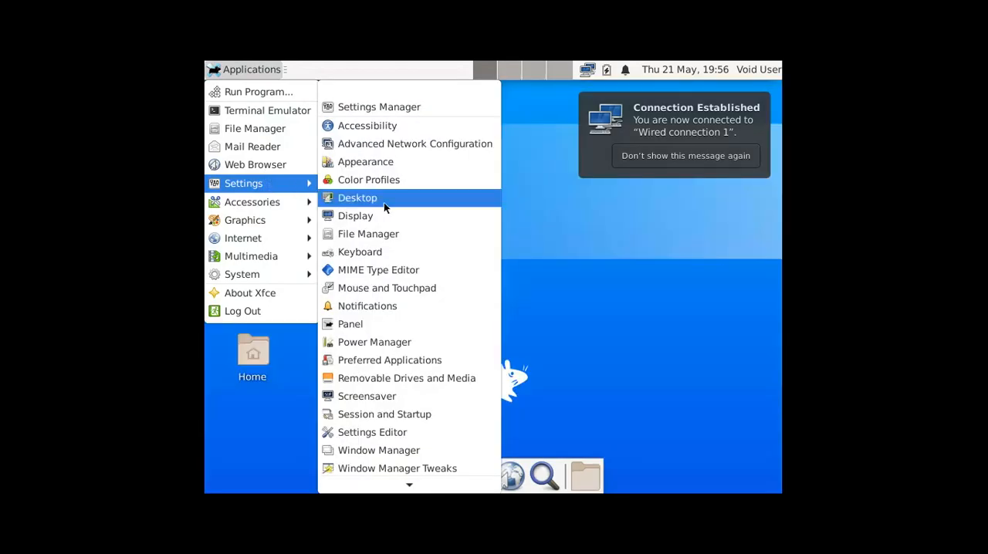
click(355, 216)
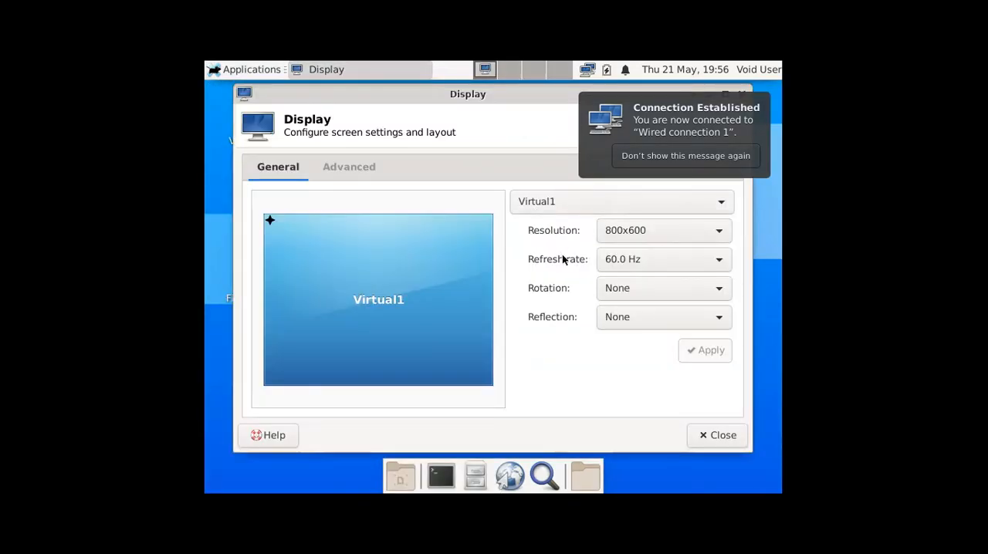
click(662, 230)
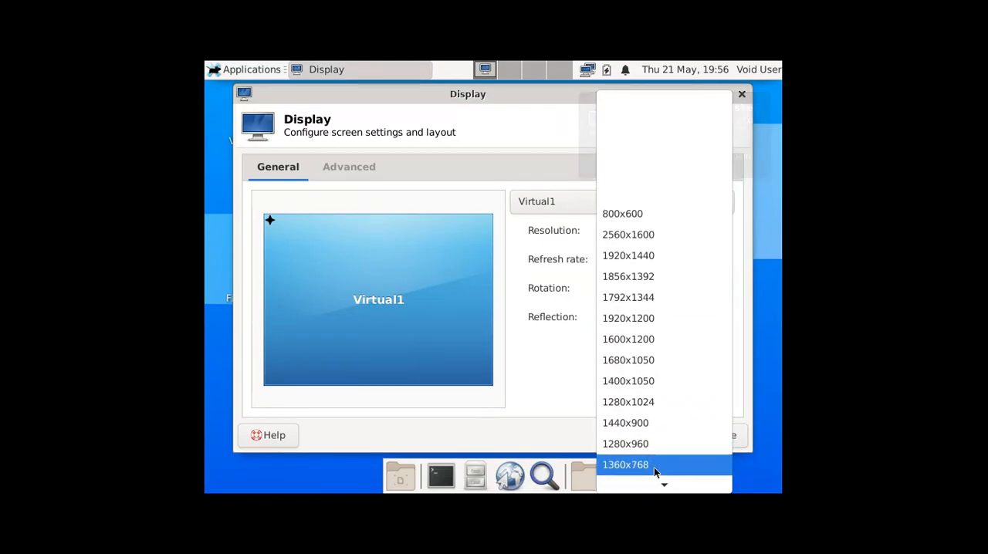
click(625, 464)
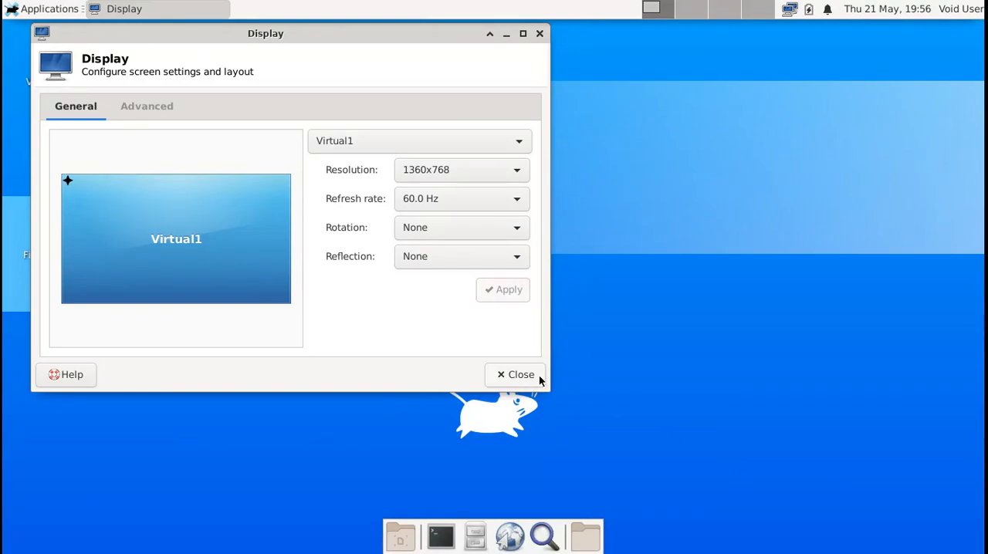
click(515, 374)
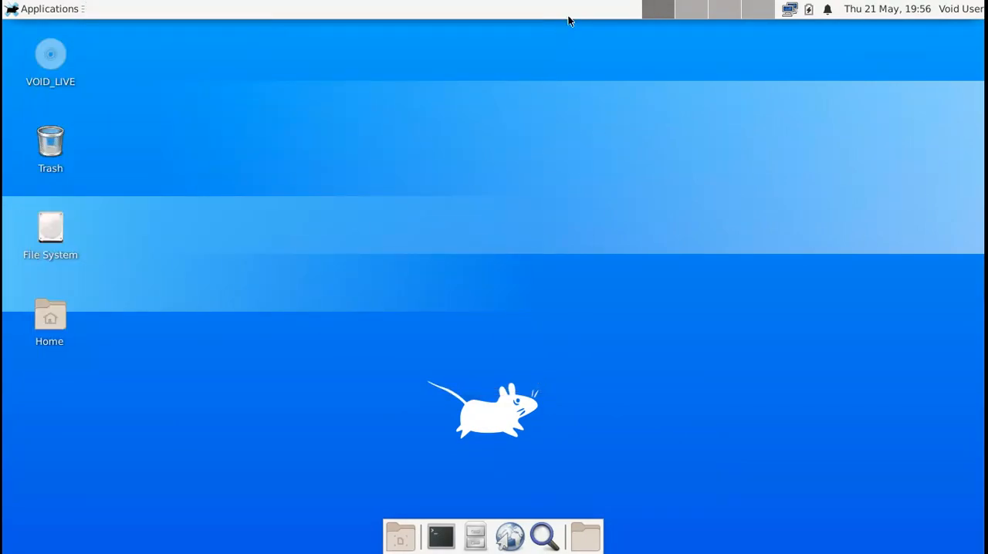
mouse_move(656, 9)
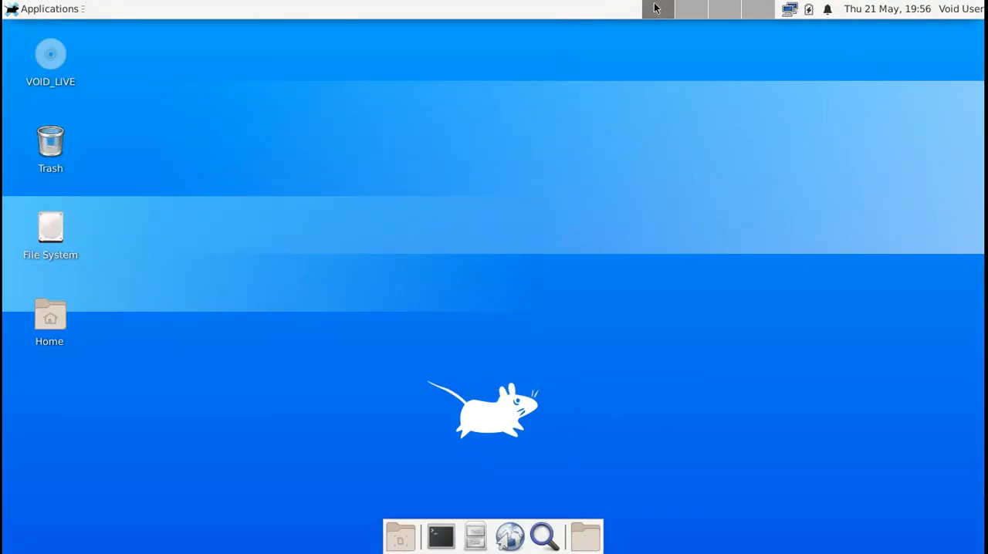